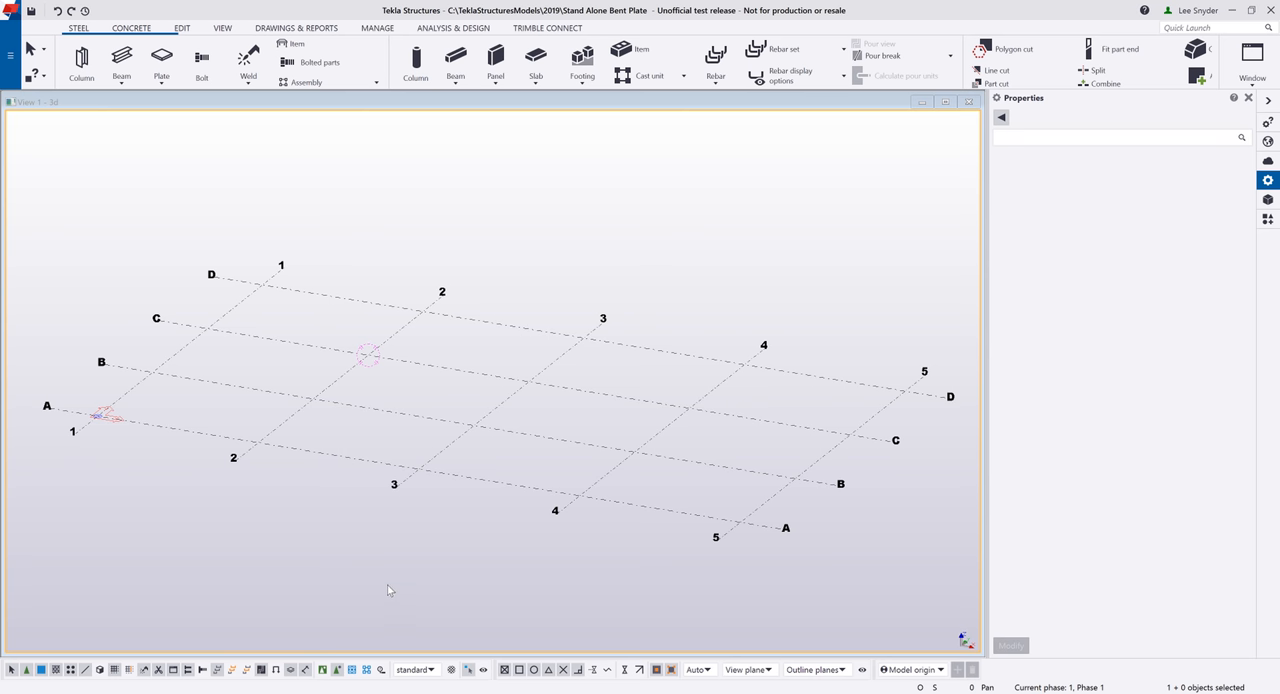
{"action": "mouse_move", "coordinate": [358, 595]}
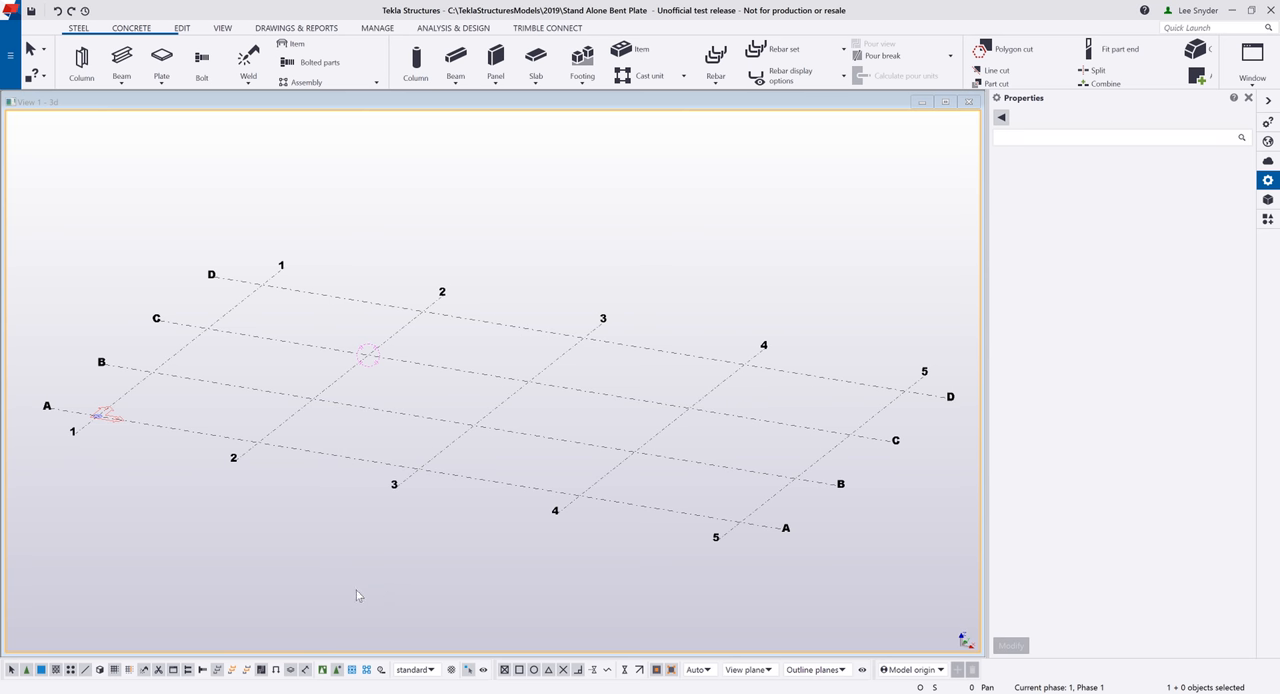
- Open the Steel tab's Plate dropdown to see the stand-alone bent plate option
{"action": "left_click", "coordinate": [159, 62]}
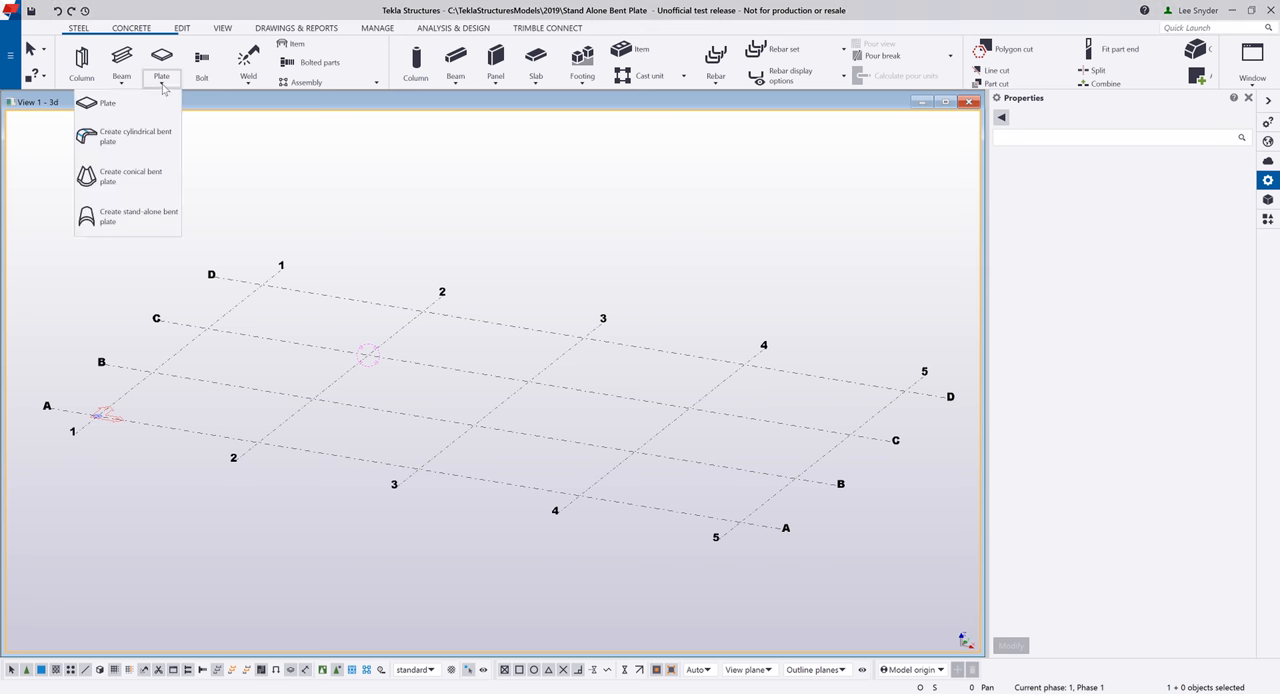
{"action": "mouse_move", "coordinate": [162, 216]}
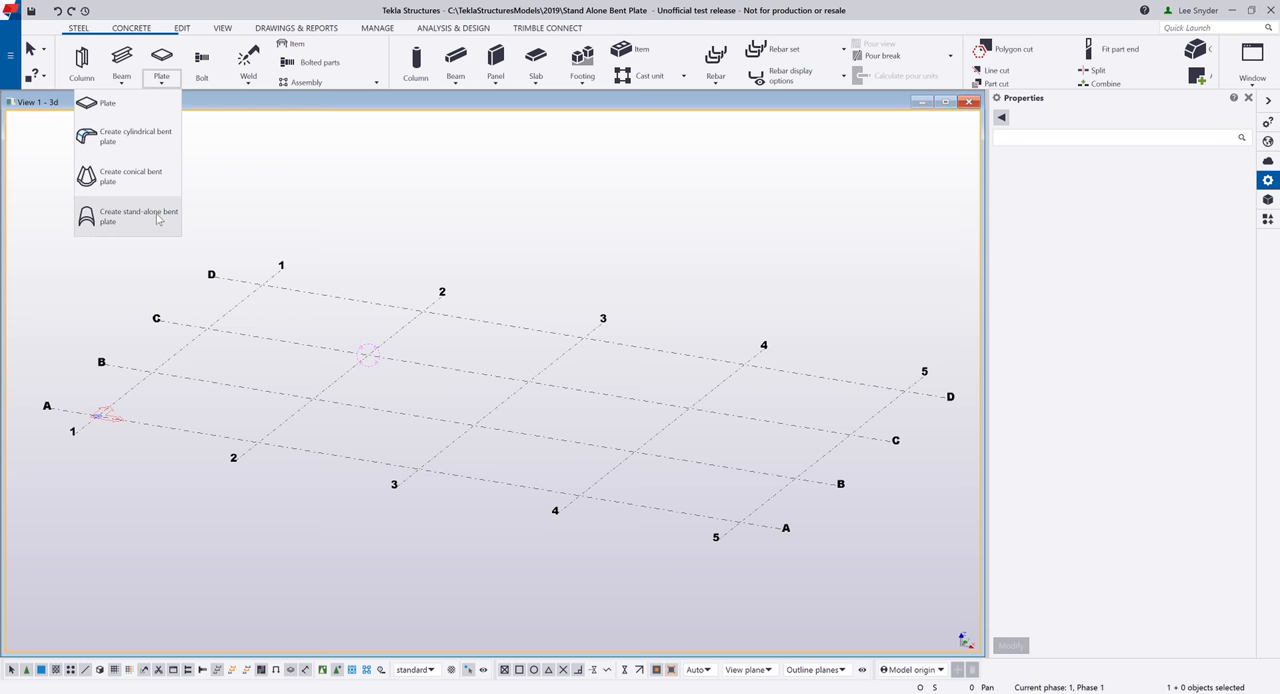
{"action": "mouse_move", "coordinate": [159, 219]}
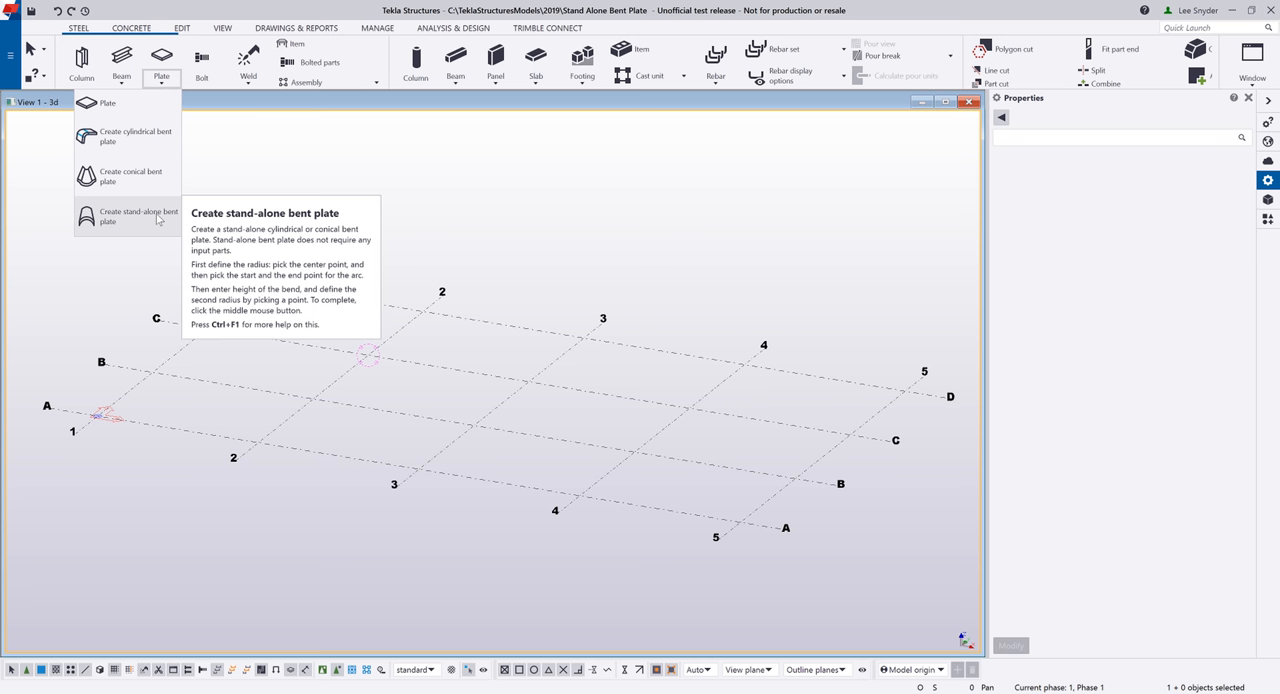
- Start a stand-alone bent plate centred at C/2, entering 36 as the arc start distance
{"action": "left_click", "coordinate": [129, 216]}
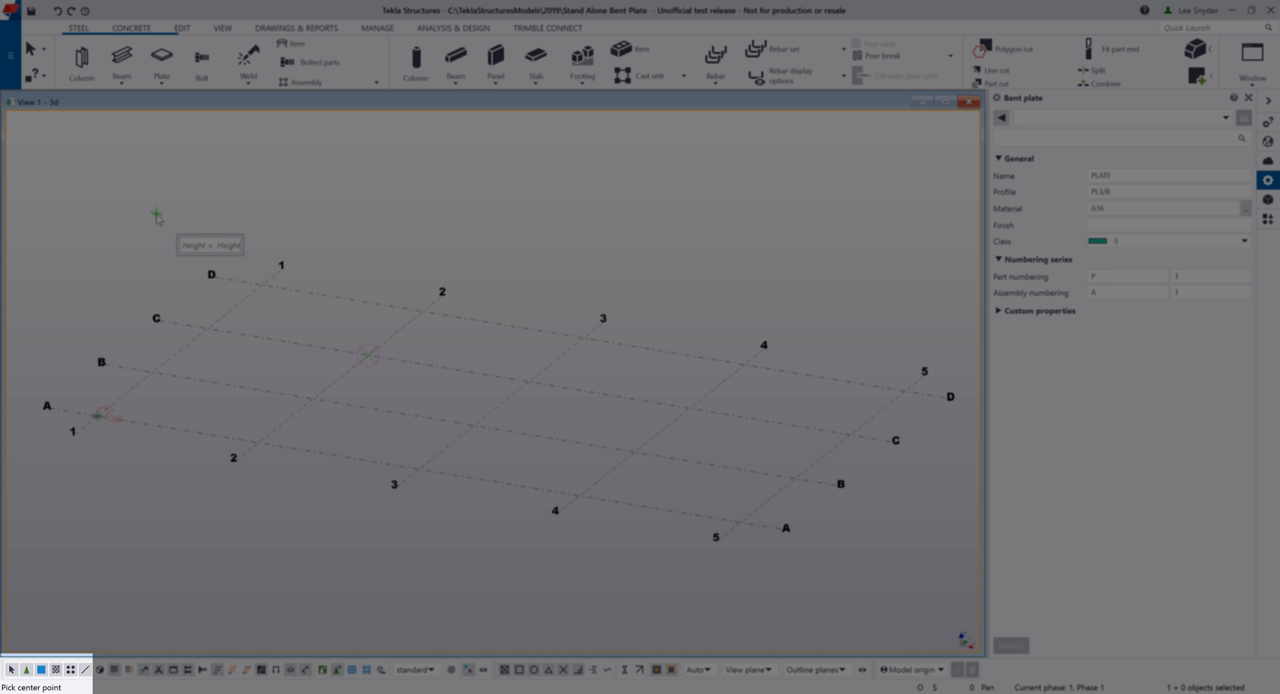
{"action": "mouse_move", "coordinate": [309, 313]}
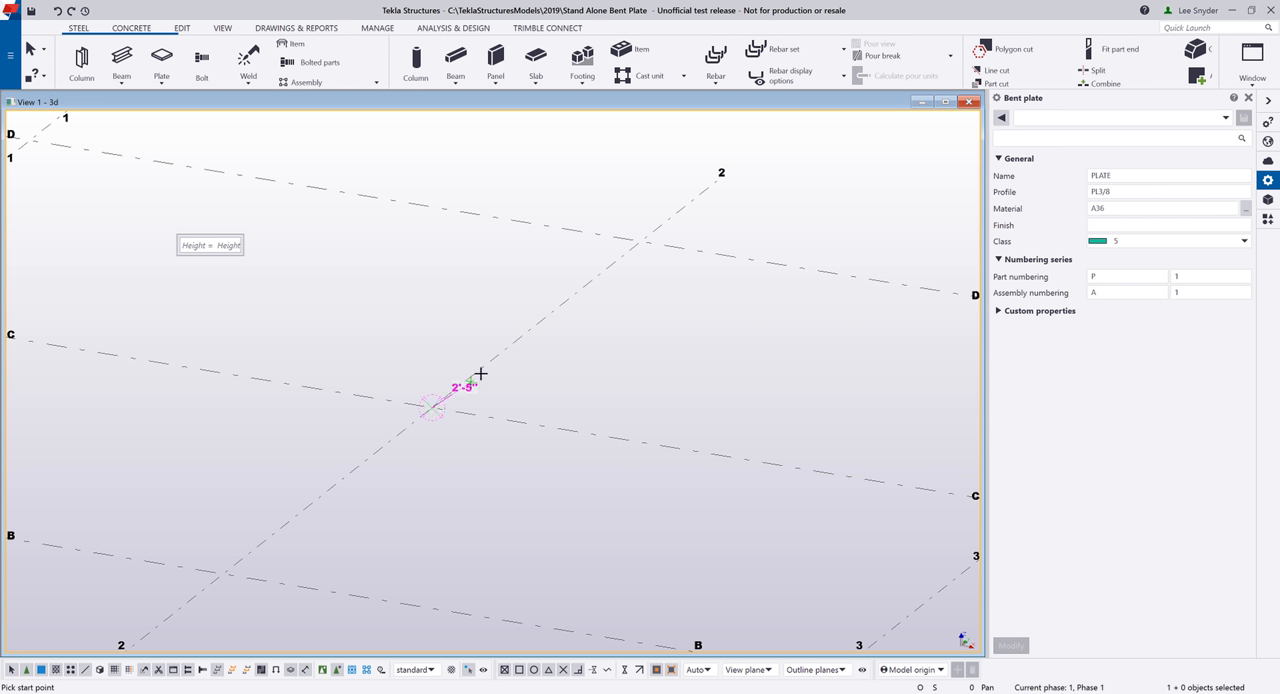
{"action": "mouse_move", "coordinate": [484, 364]}
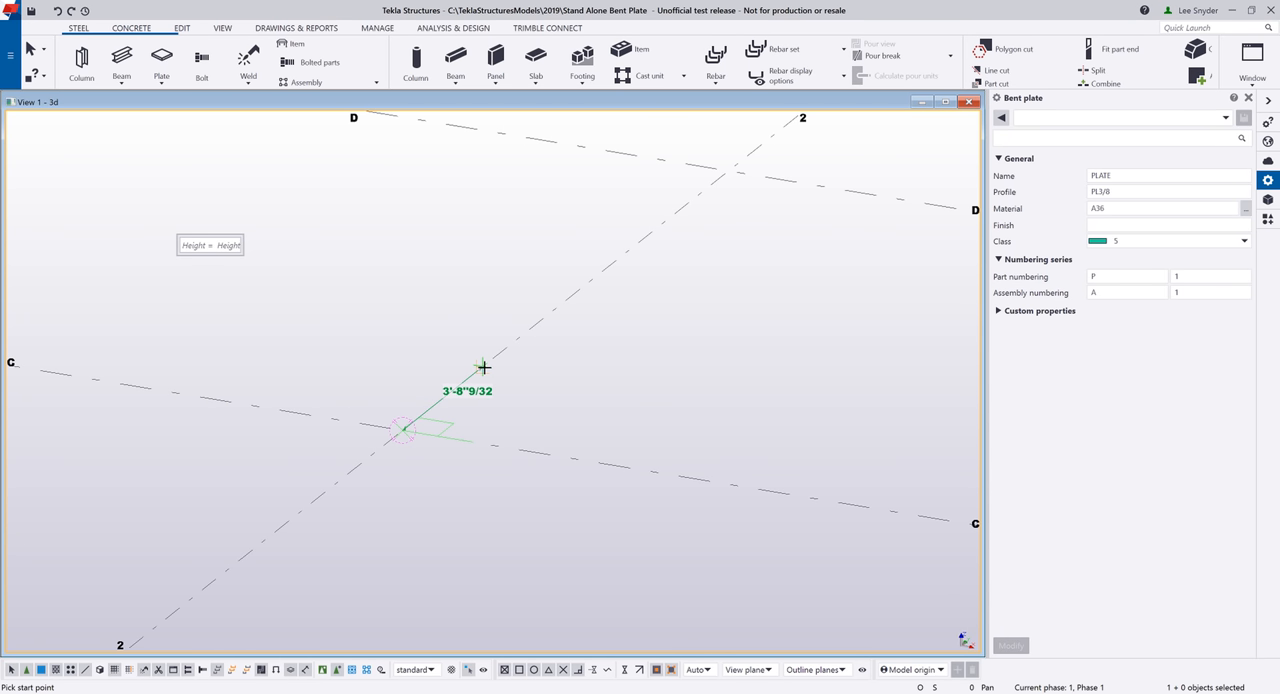
{"action": "mouse_move", "coordinate": [506, 355]}
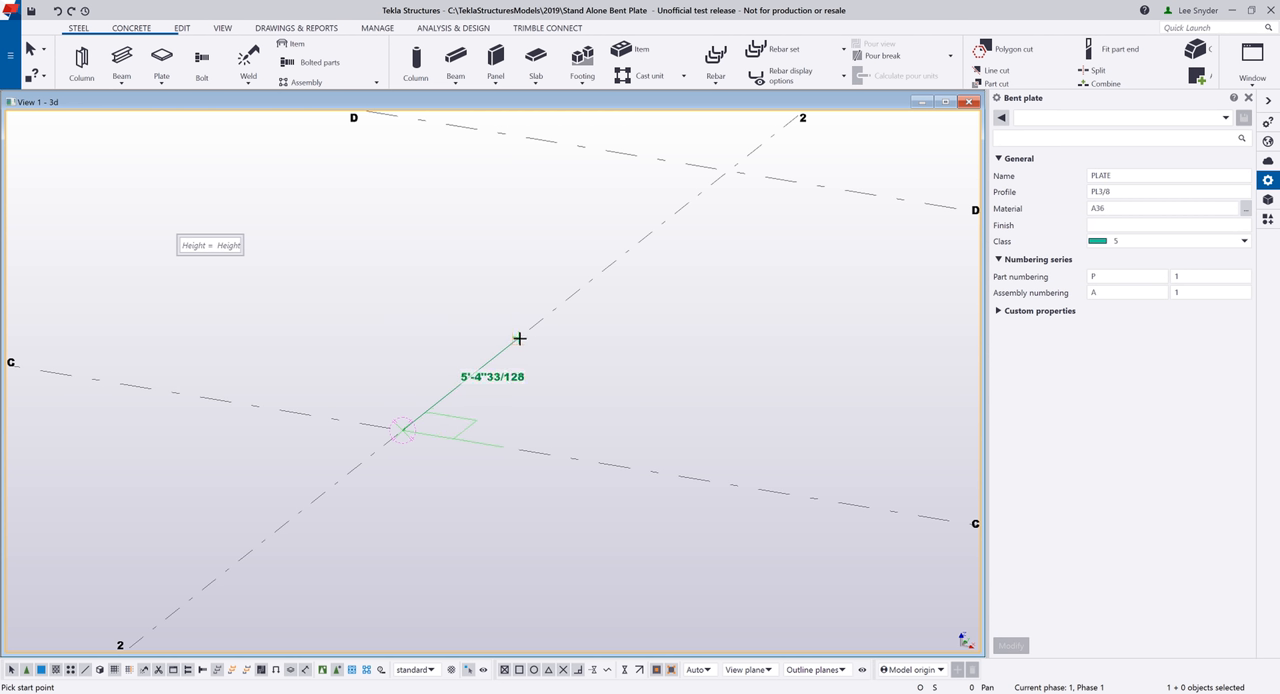
{"action": "mouse_move", "coordinate": [513, 347]}
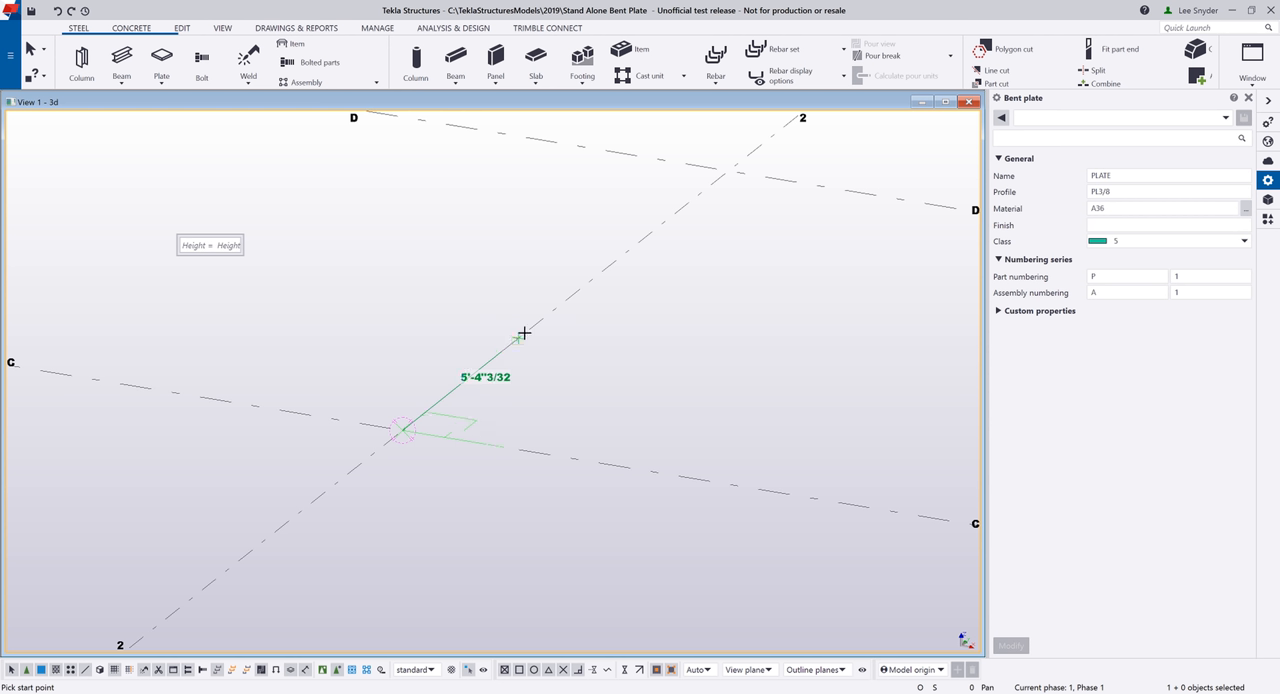
{"action": "mouse_move", "coordinate": [531, 327]}
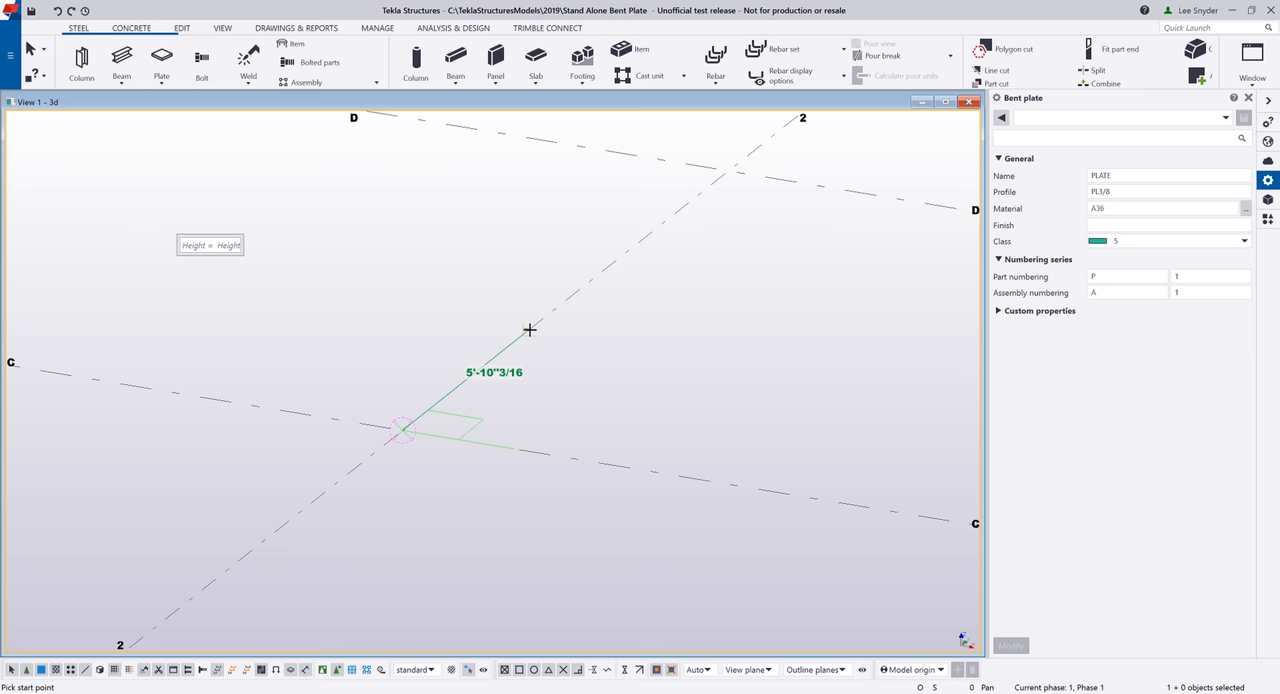
{"action": "type", "text": "36"}
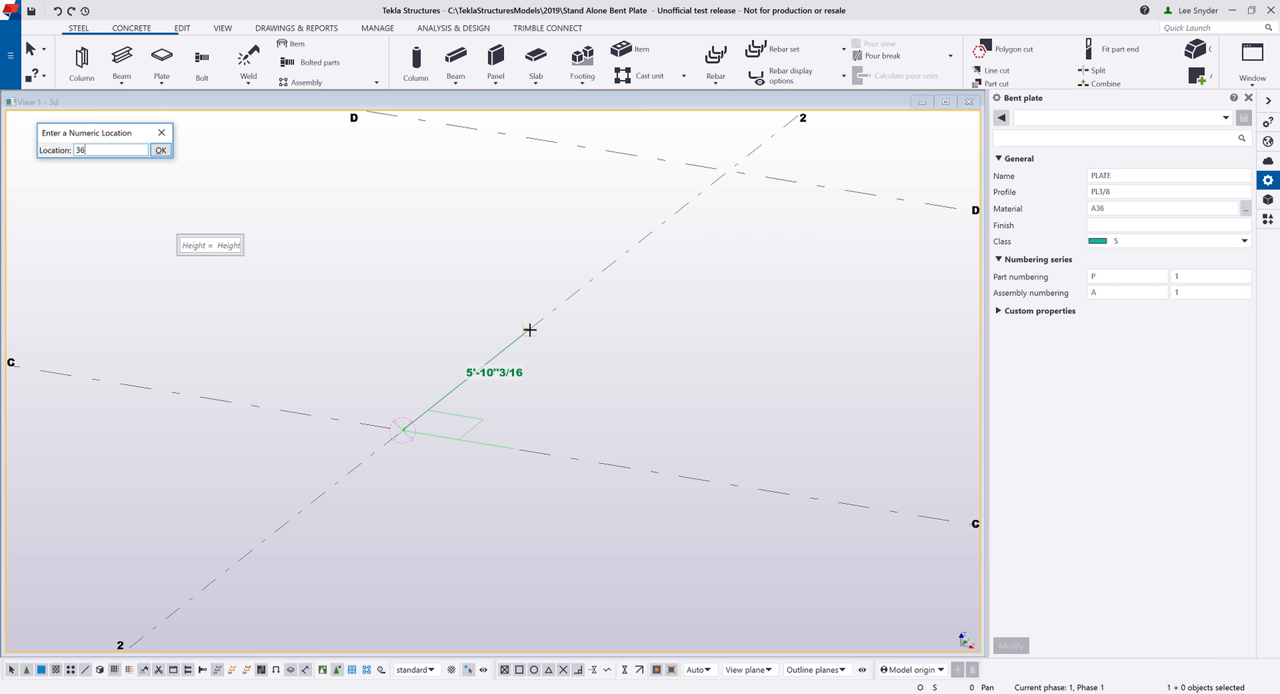
- Confirm 36 as the conical bent plate's numeric arc start point
{"action": "left_click", "coordinate": [160, 149]}
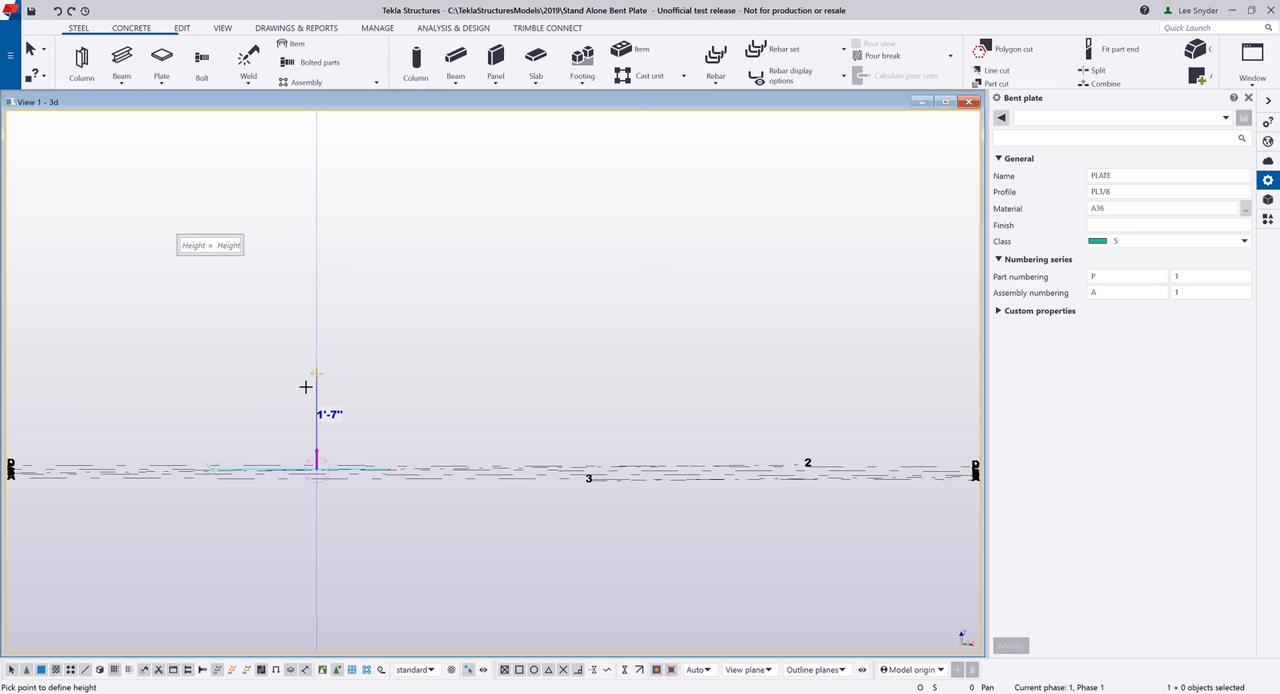
{"action": "mouse_move", "coordinate": [302, 364]}
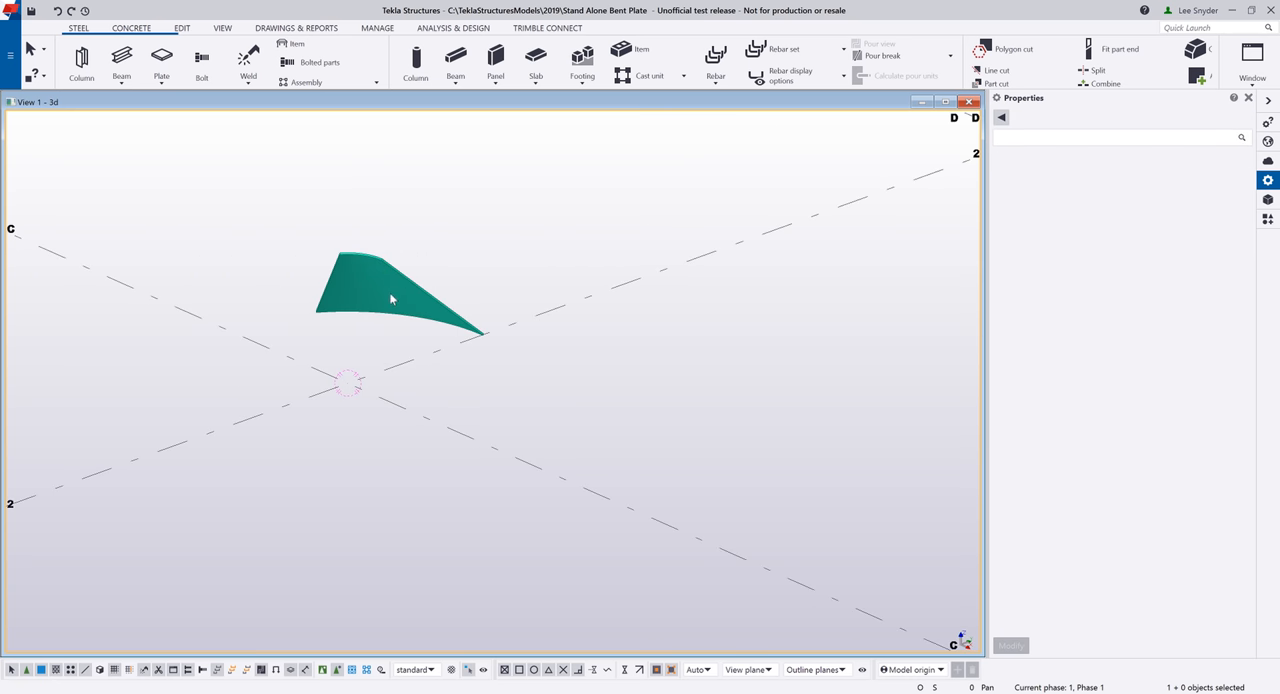
- Select the bent plate to set r1 2'-0", r2 1'-0", height 3'-0" and 58° angle
{"action": "left_click", "coordinate": [392, 300]}
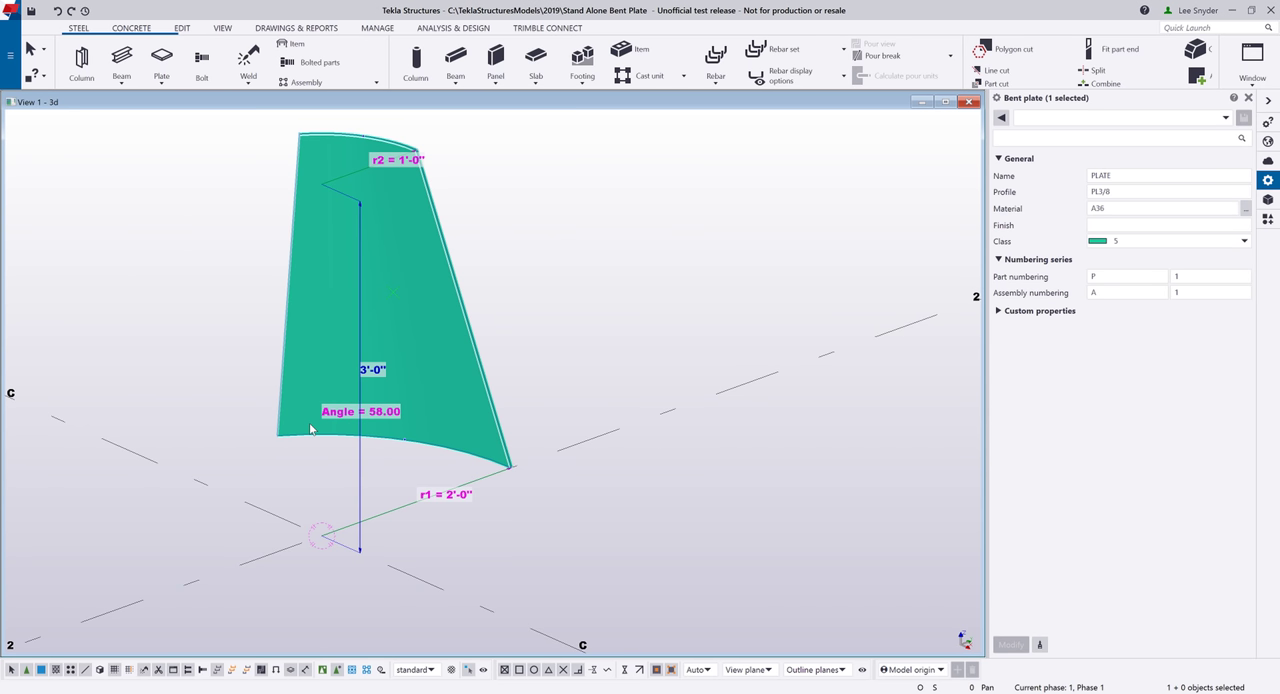
{"action": "mouse_move", "coordinate": [374, 375]}
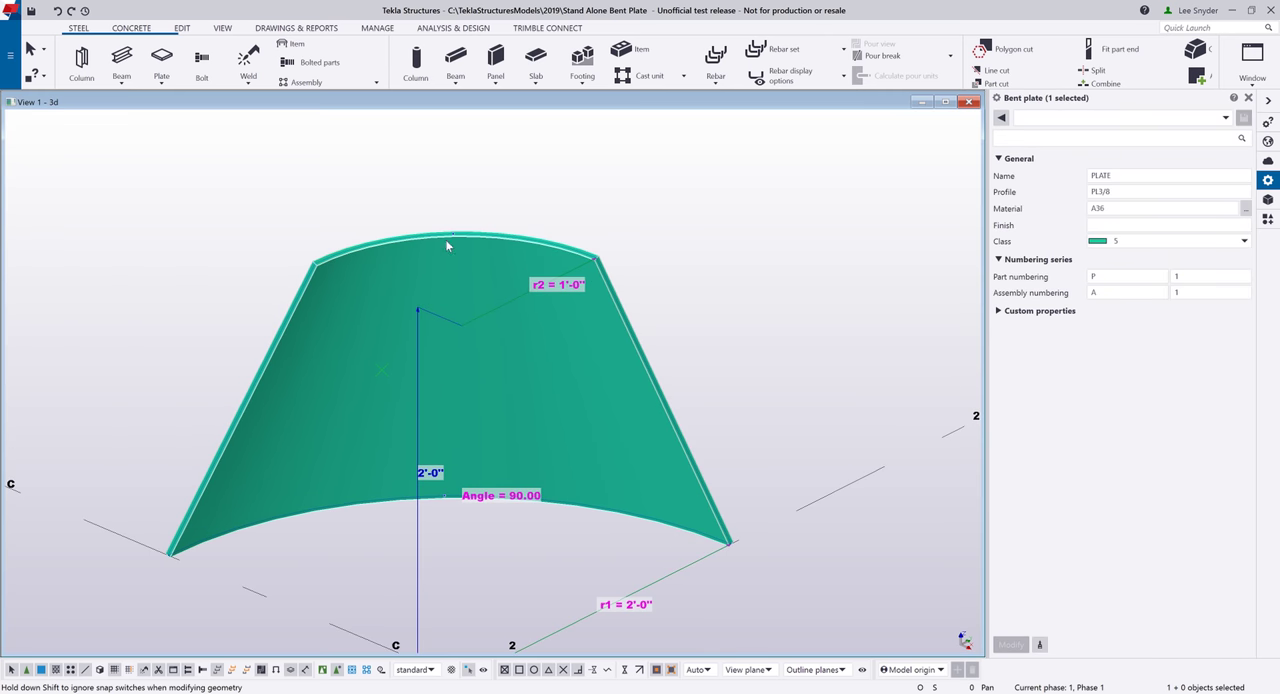
{"action": "mouse_move", "coordinate": [454, 239]}
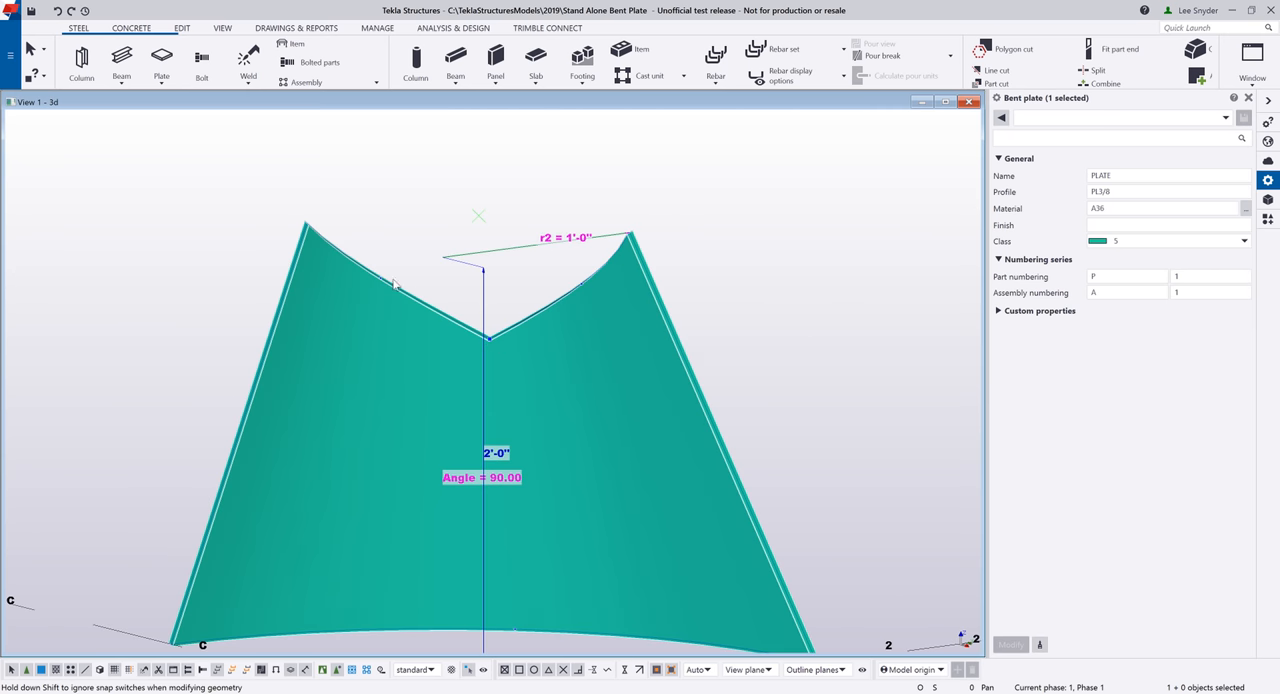
{"action": "mouse_move", "coordinate": [589, 285]}
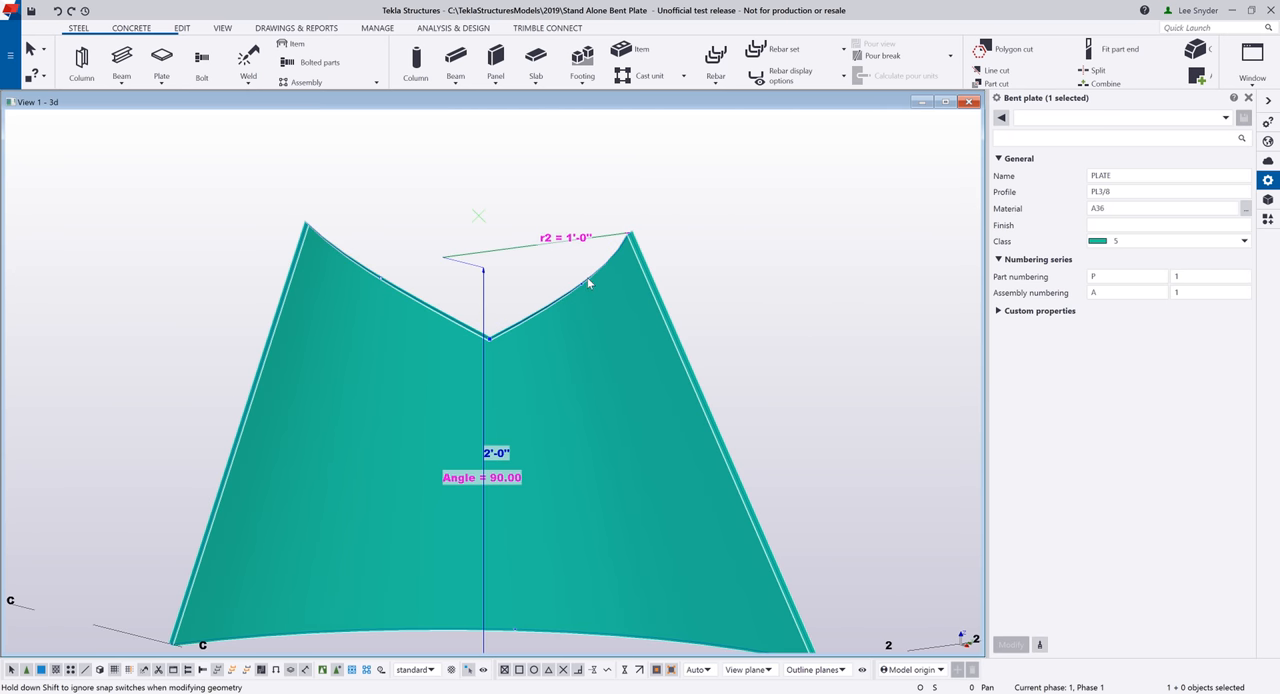
{"action": "mouse_move", "coordinate": [519, 293]}
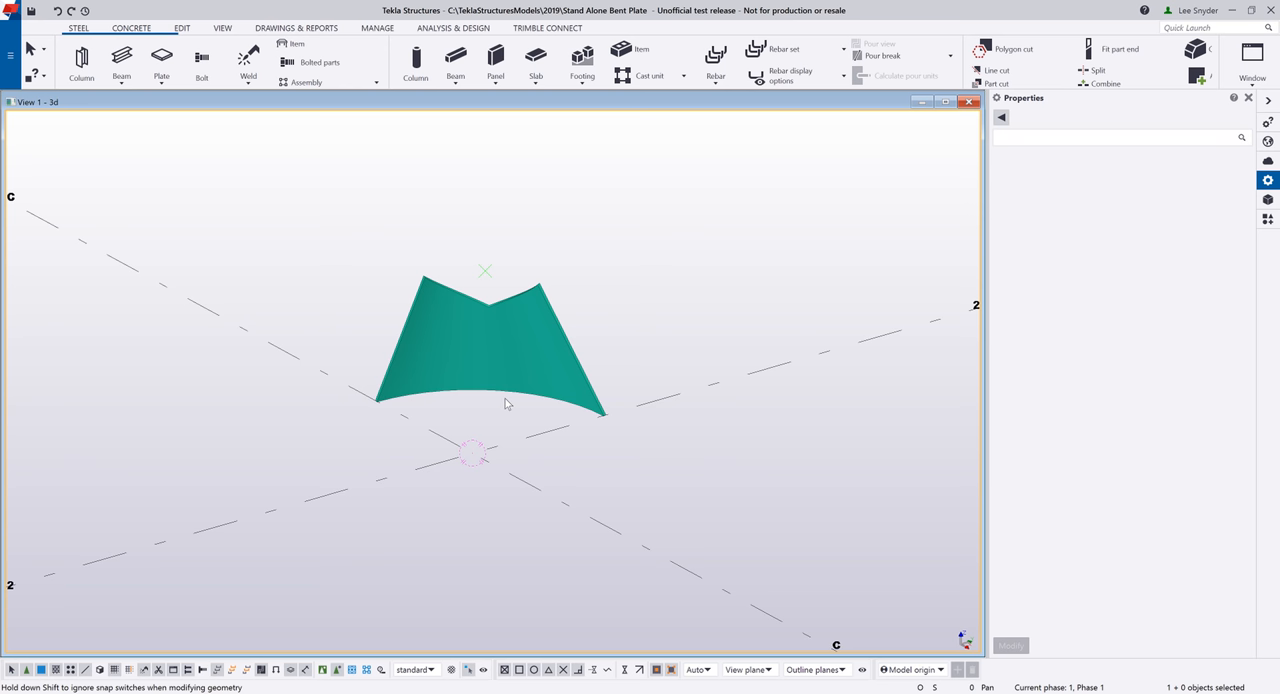
{"action": "mouse_move", "coordinate": [507, 369]}
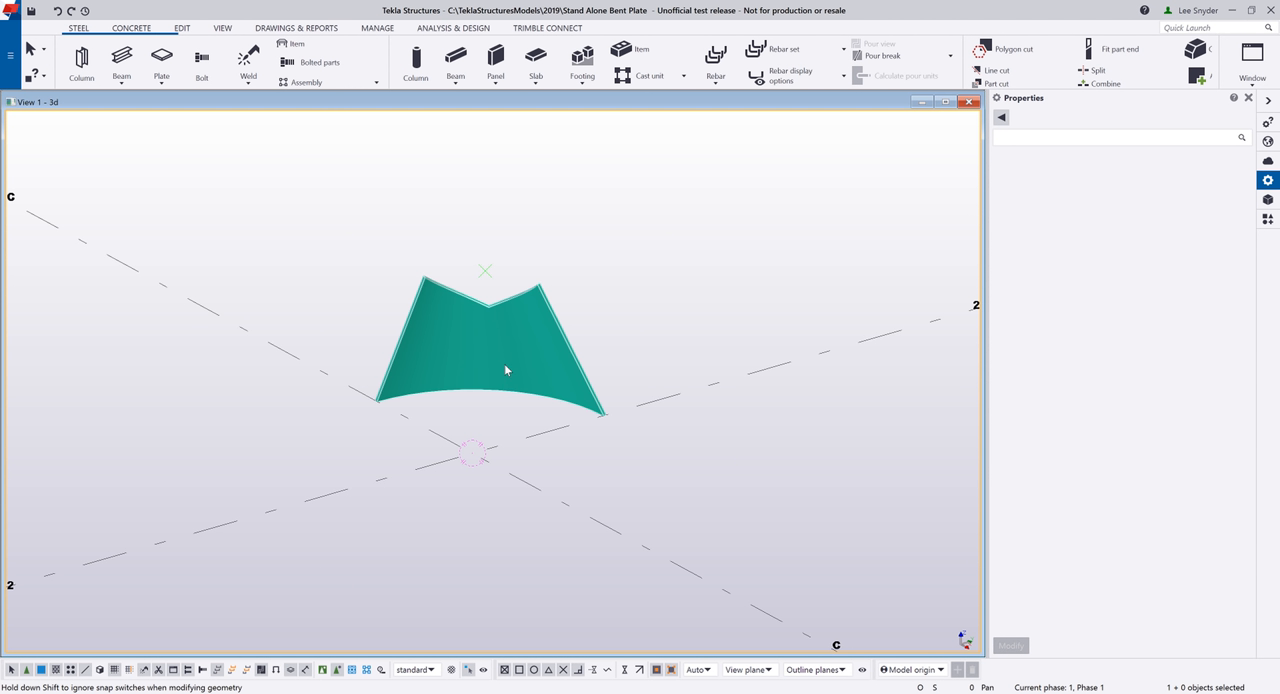
- Number the bent plate, make its single-part drawing, and close it keeping changes
{"action": "right_click", "coordinate": [507, 369]}
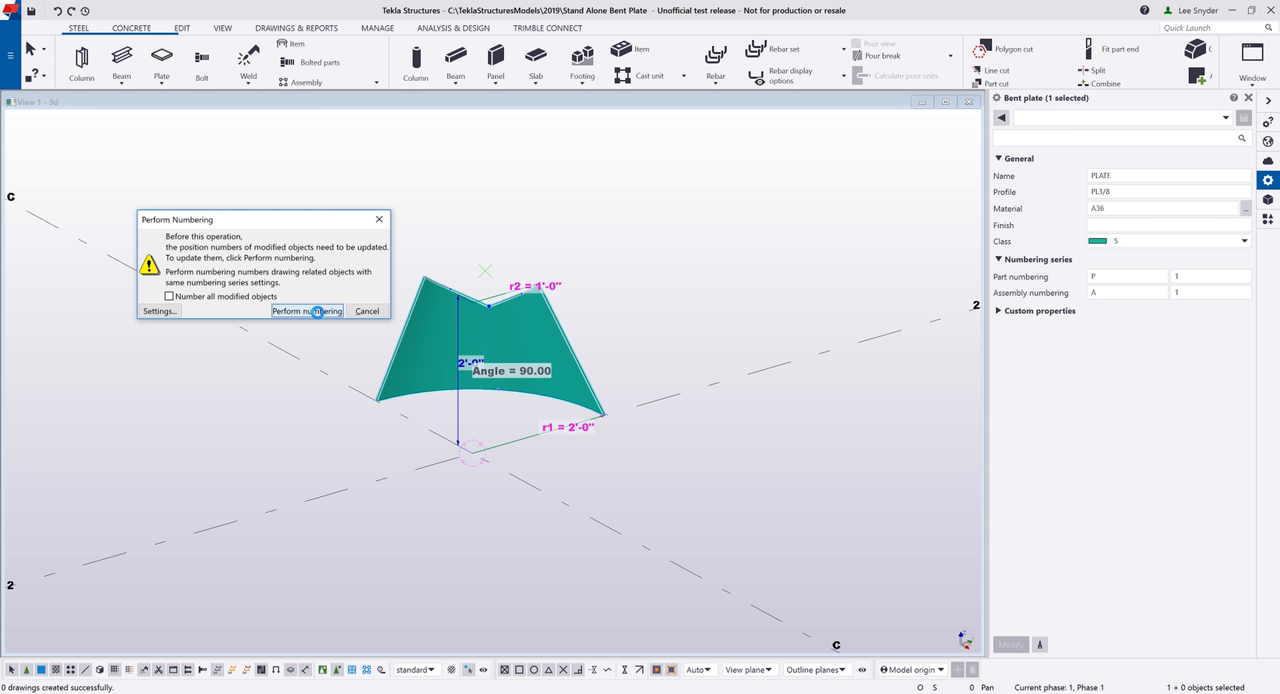
{"action": "left_click", "coordinate": [307, 311]}
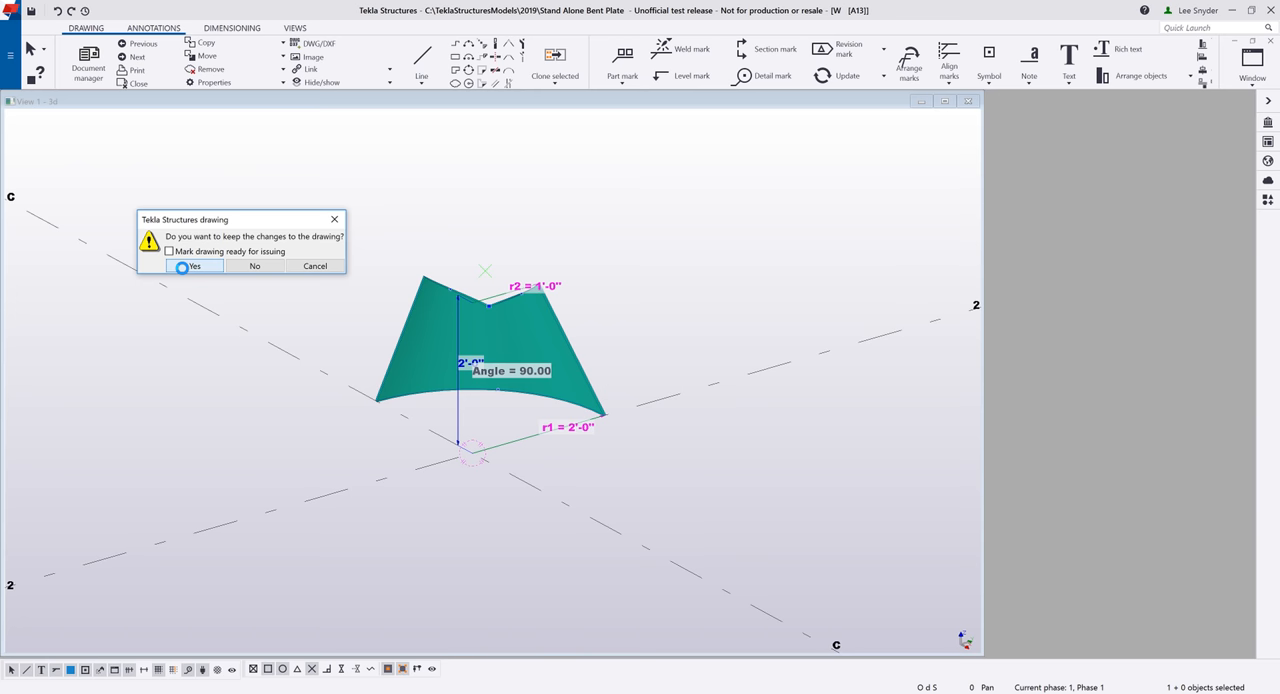
{"action": "left_click", "coordinate": [193, 266]}
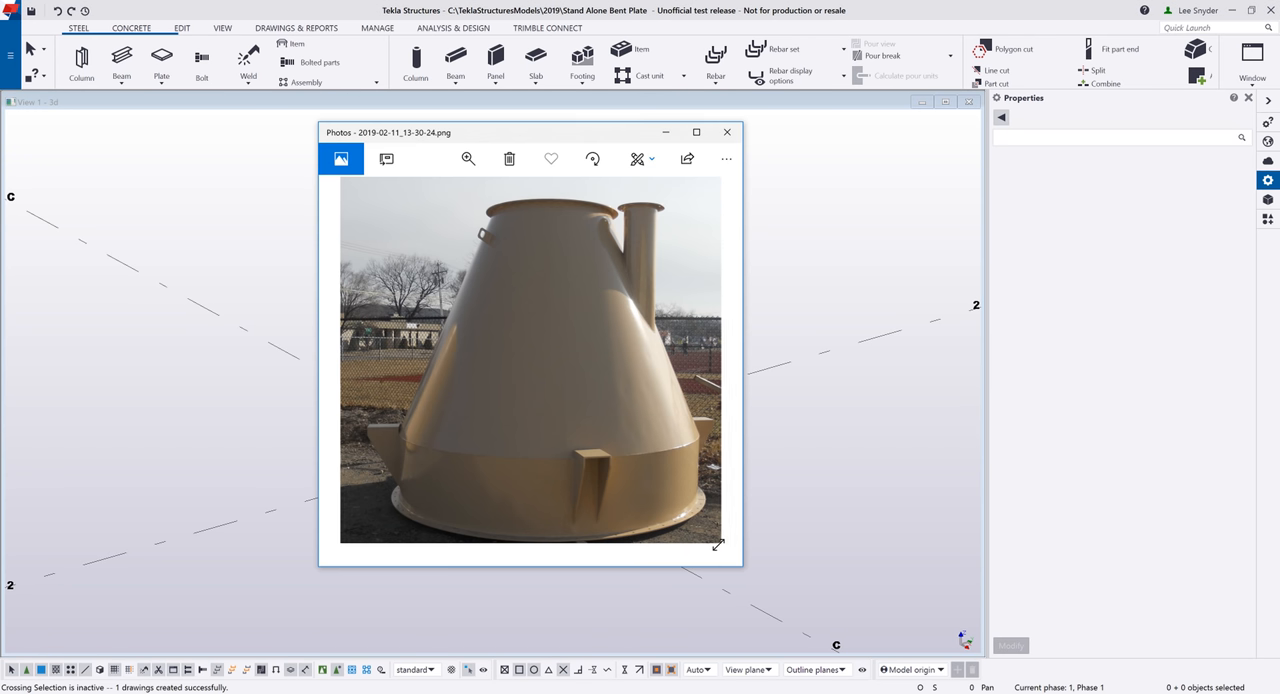
{"action": "mouse_move", "coordinate": [544, 385]}
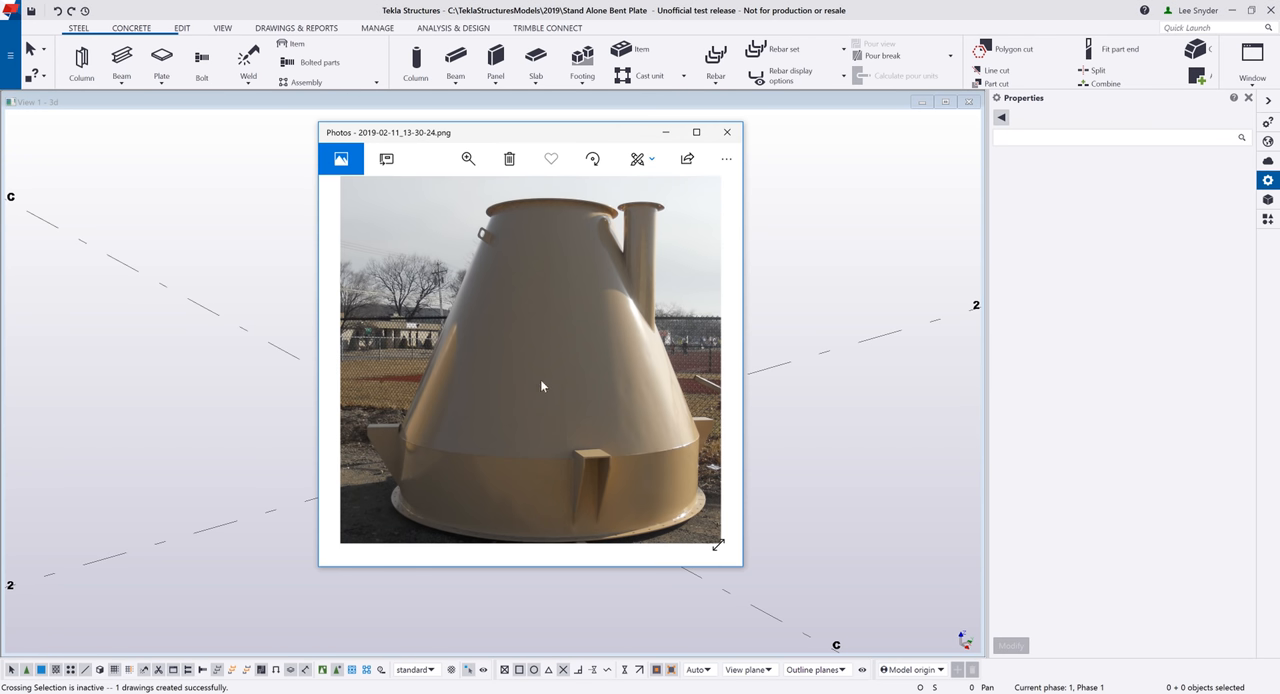
{"action": "mouse_move", "coordinate": [567, 400]}
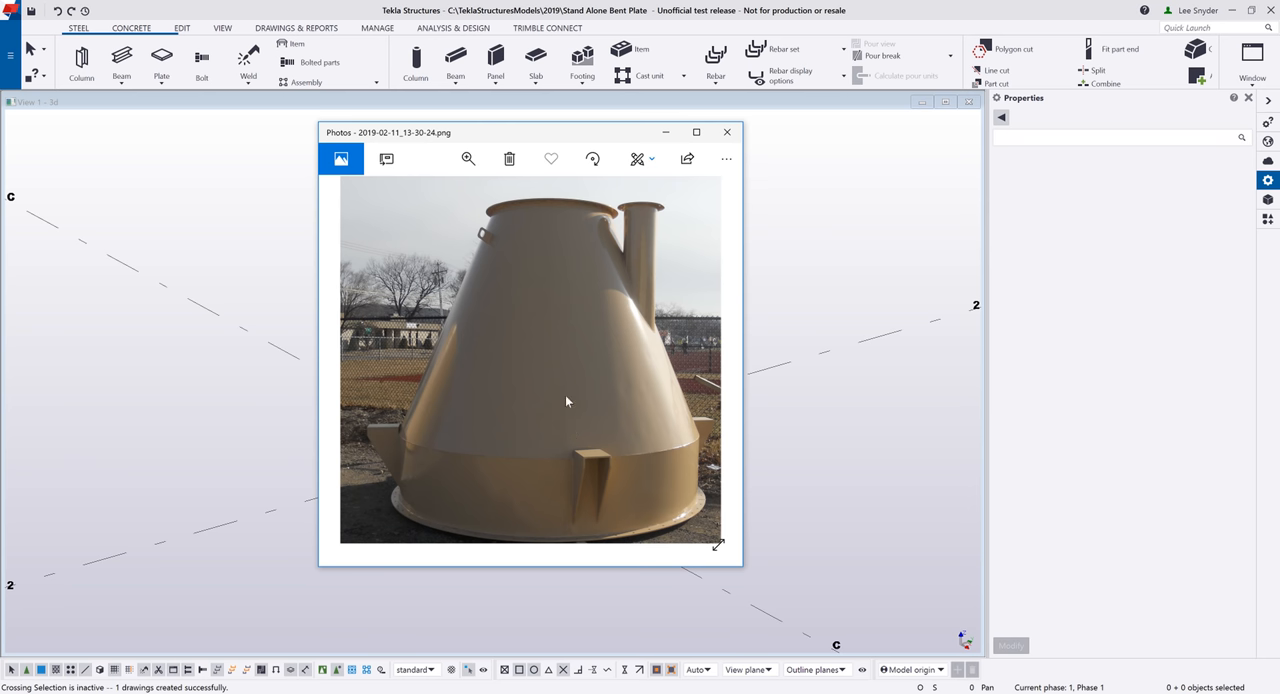
{"action": "mouse_move", "coordinate": [629, 410]}
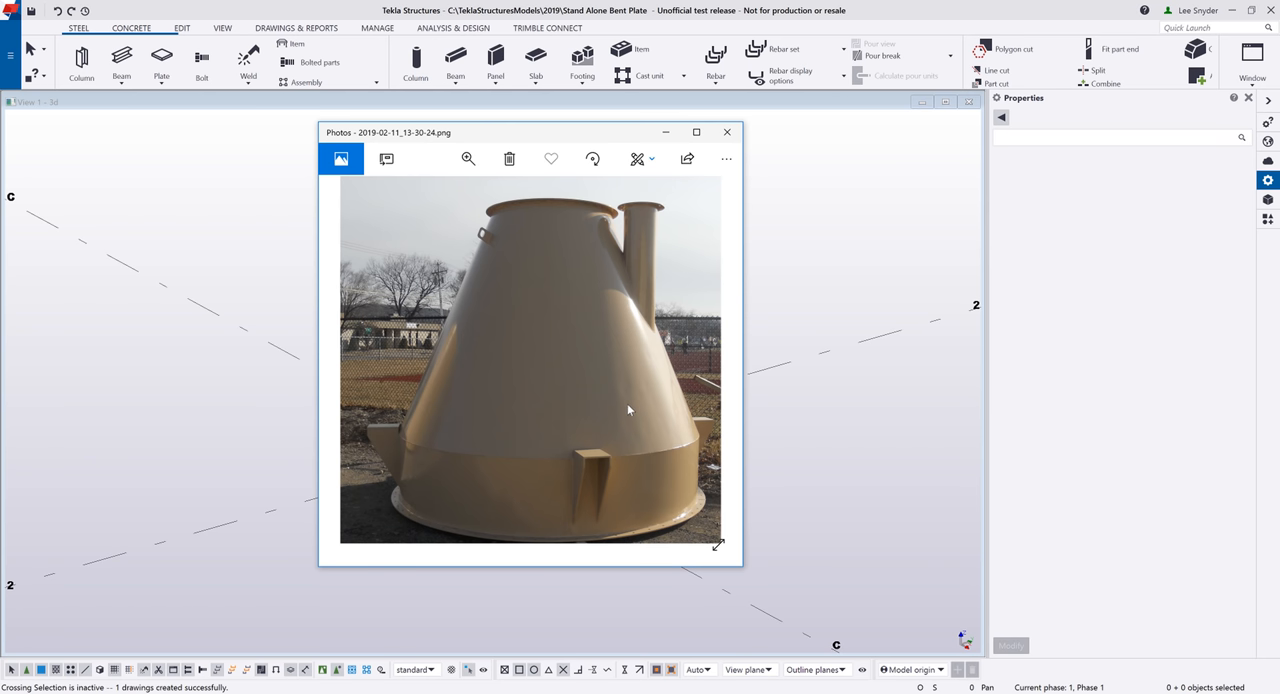
{"action": "mouse_move", "coordinate": [521, 398]}
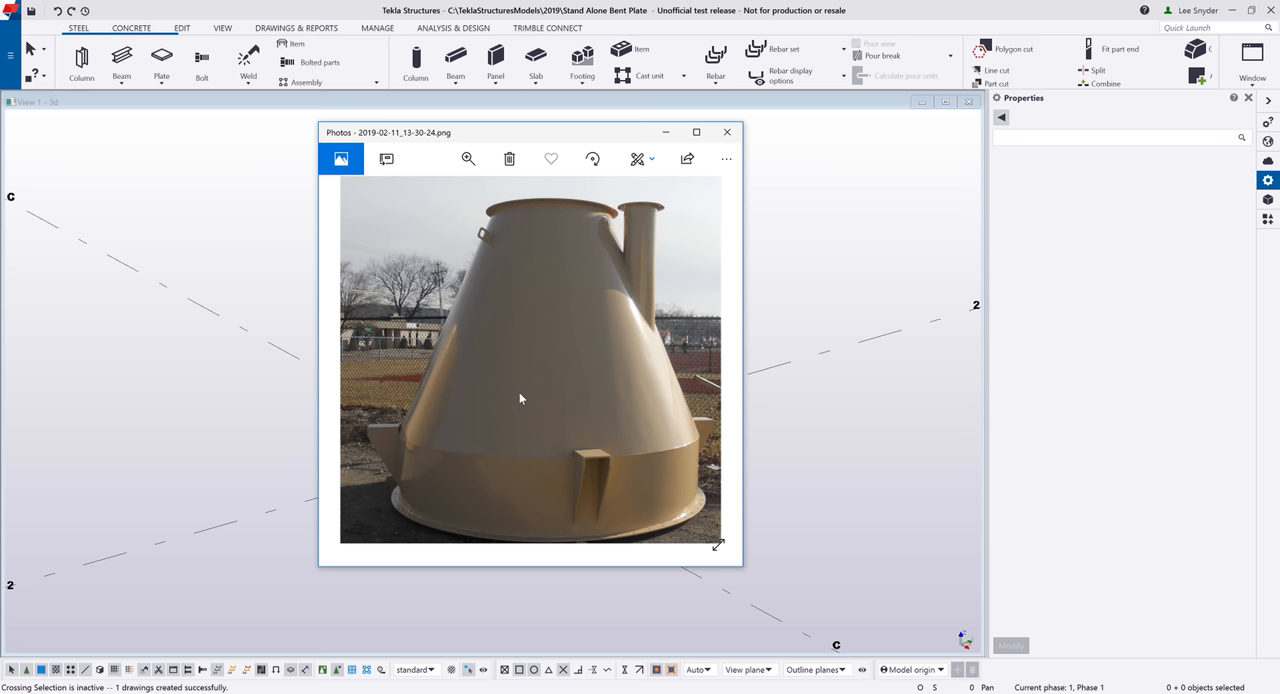
{"action": "mouse_move", "coordinate": [514, 398]}
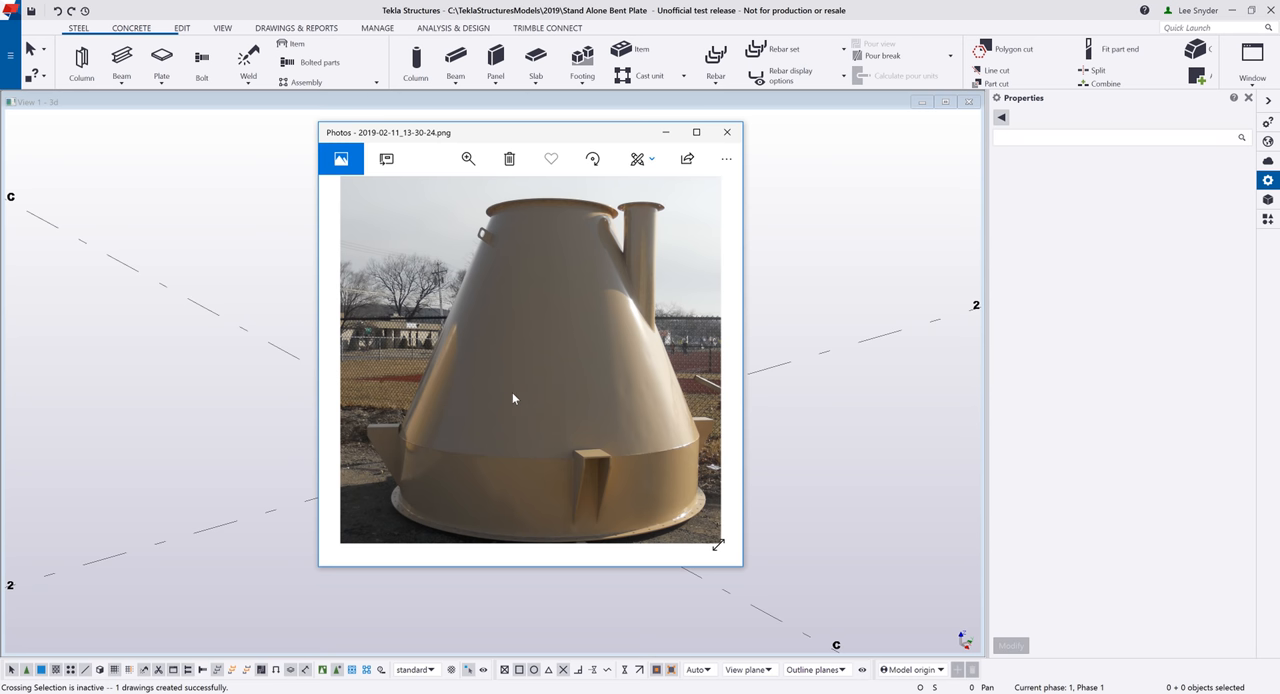
- Close the conical hopper reference photo in Photos
{"action": "left_click", "coordinate": [727, 131]}
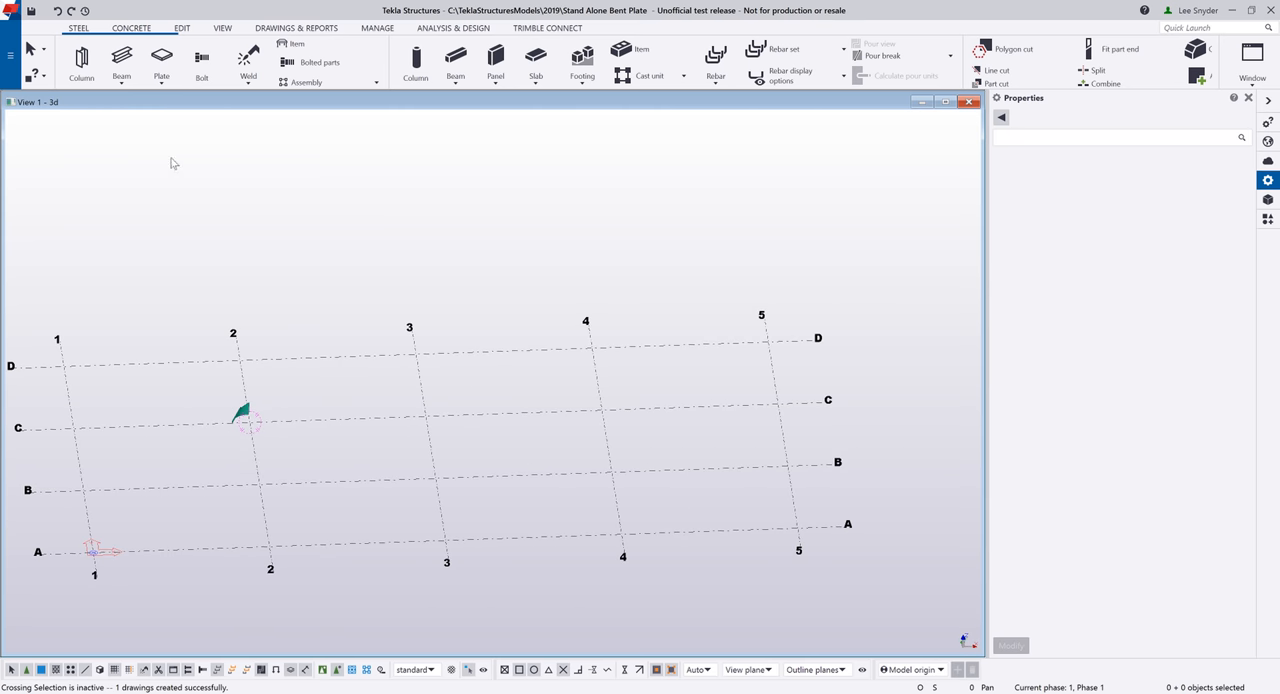
- Create a 90° stand-alone bent plate, 15'-0" radius and 5'-0" tall, near gridline C
{"action": "left_click", "coordinate": [159, 84]}
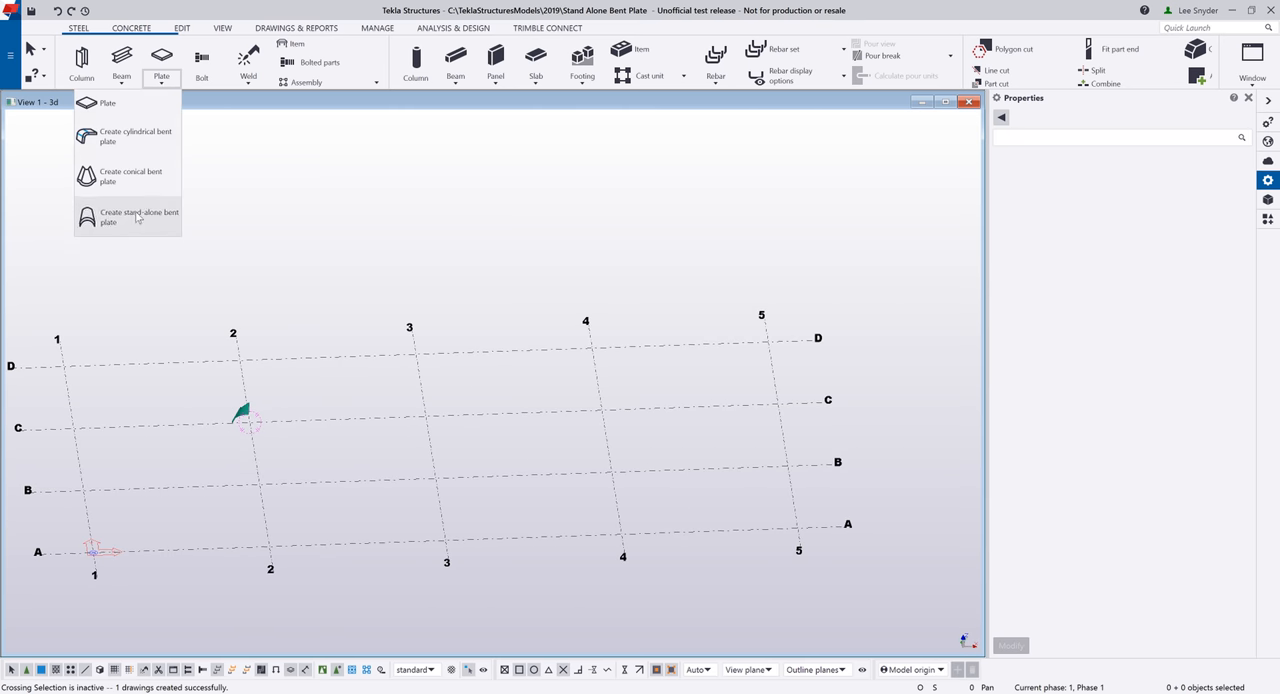
{"action": "left_click", "coordinate": [139, 216]}
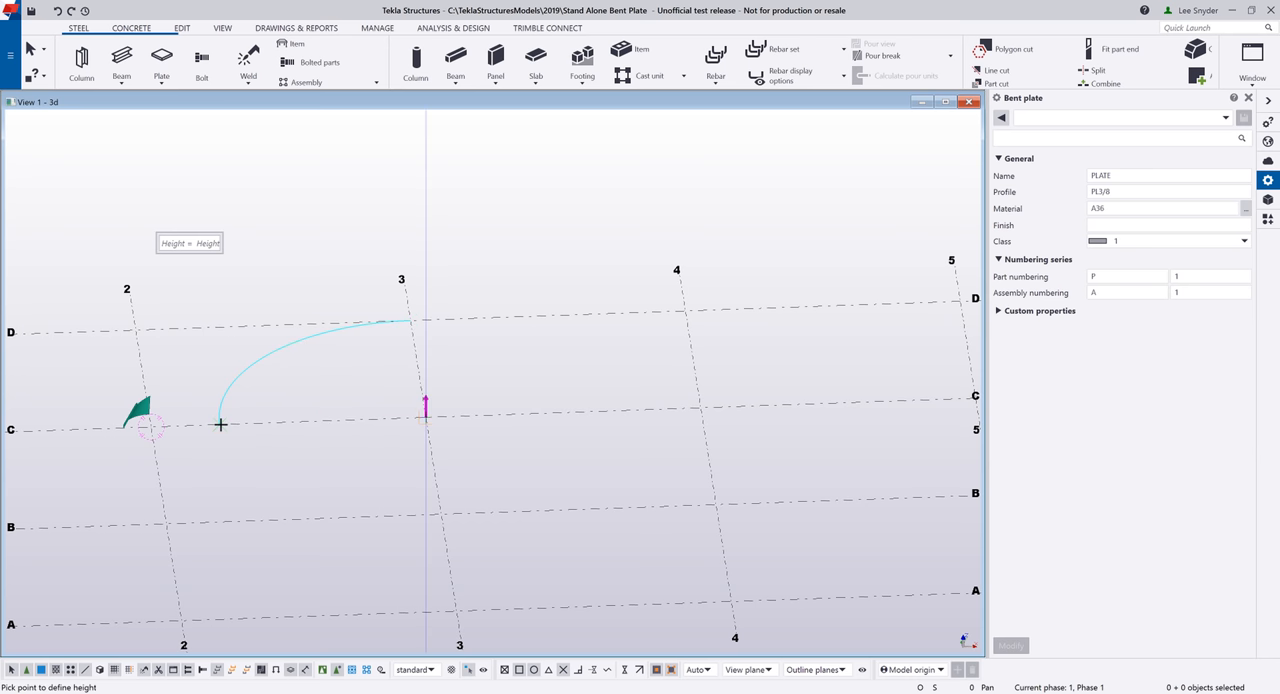
{"action": "mouse_move", "coordinate": [433, 272]}
{"action": "type", "text": "5'-0\""}
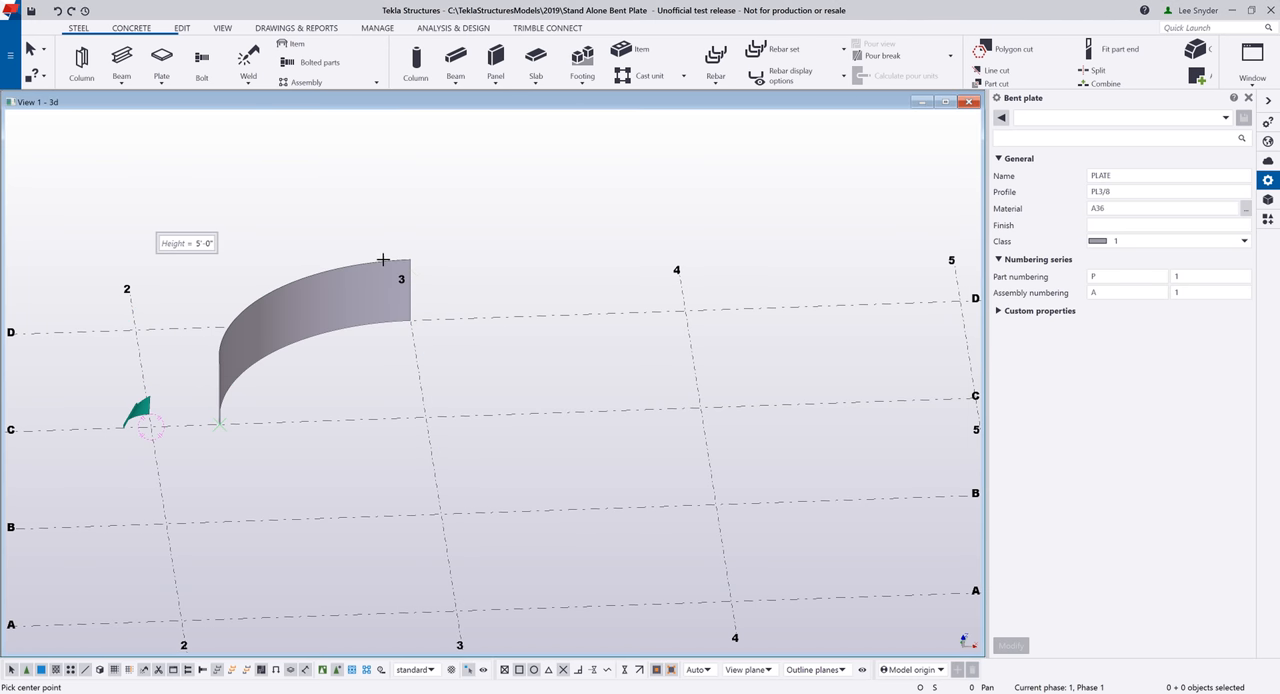
{"action": "mouse_move", "coordinate": [384, 263]}
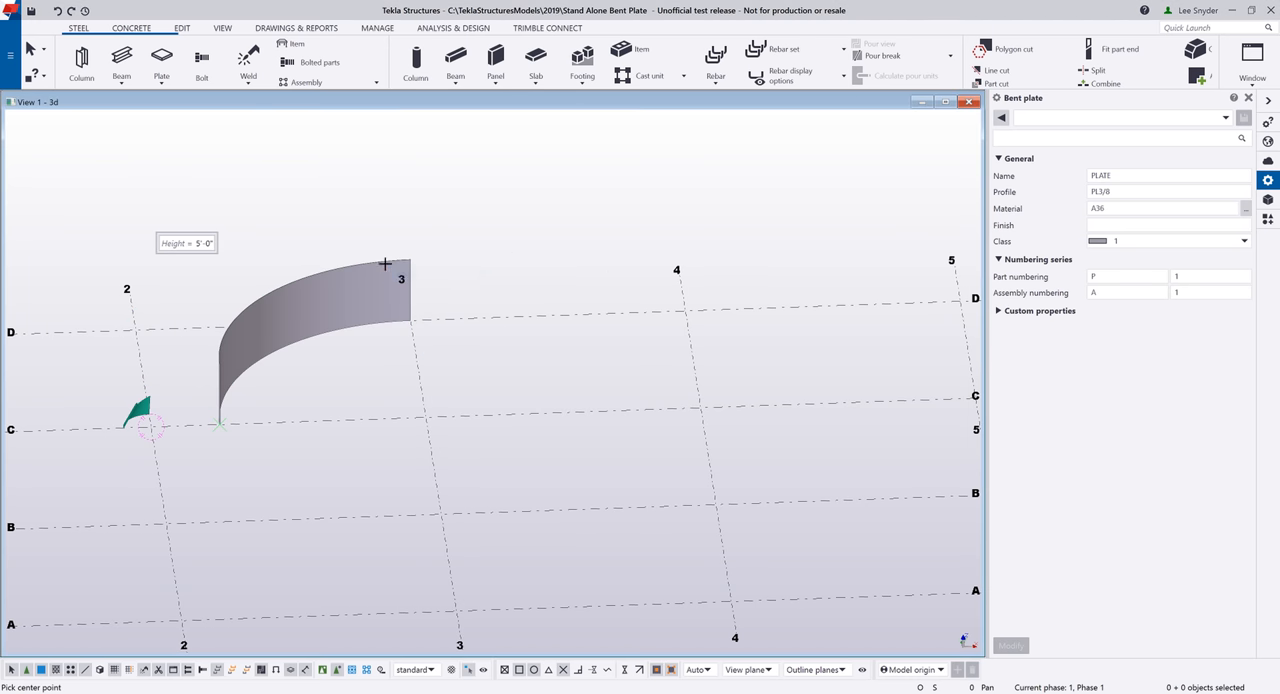
{"action": "left_click", "coordinate": [1244, 241]}
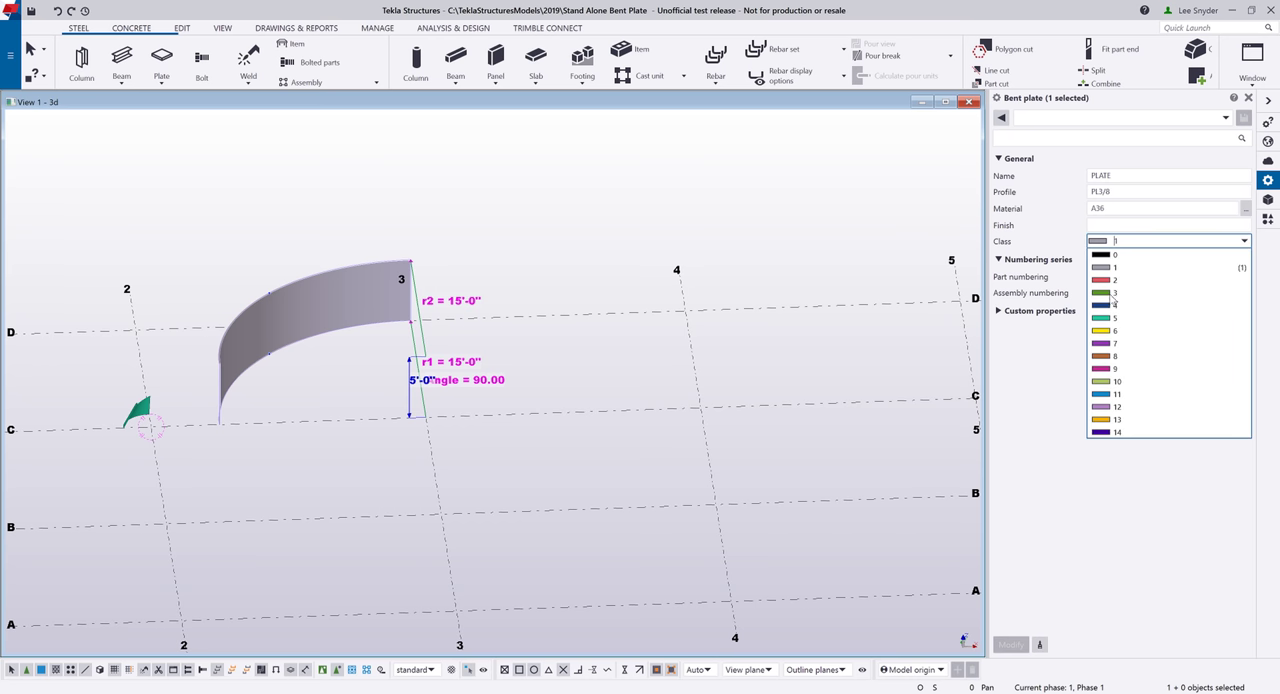
- Apply class 5 to the curved plate so it shows teal, then select it
{"action": "left_click", "coordinate": [1116, 318]}
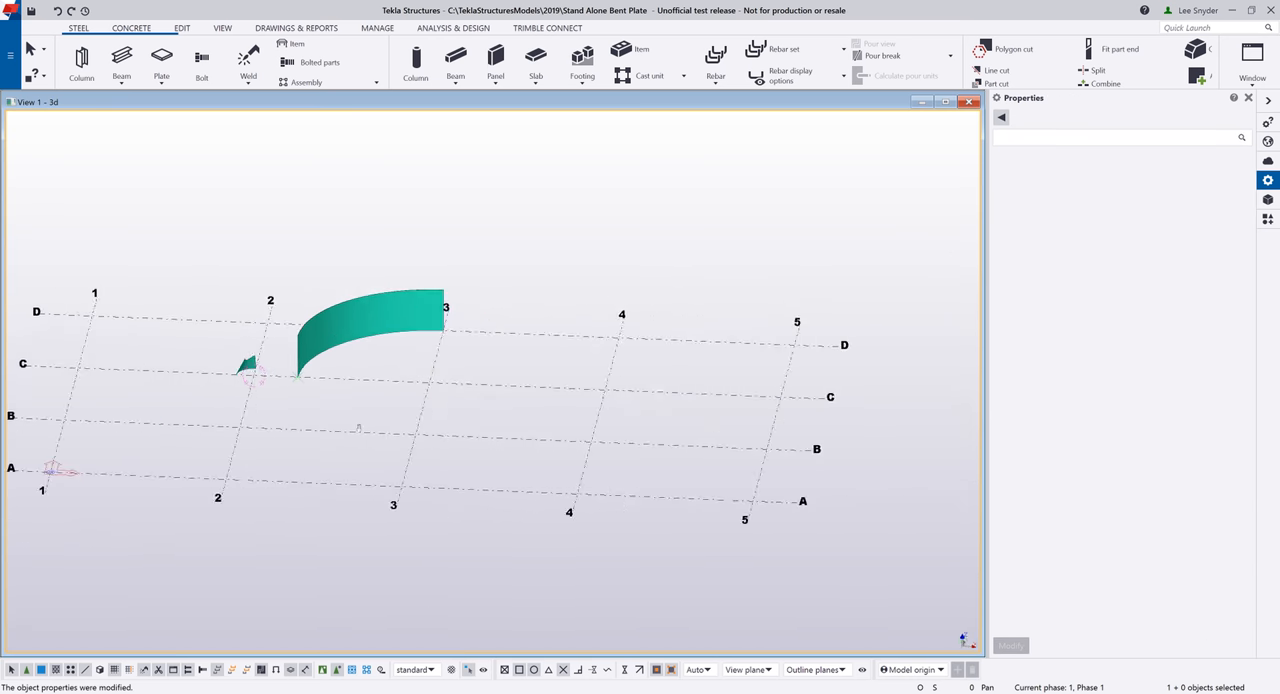
{"action": "left_click", "coordinate": [370, 340]}
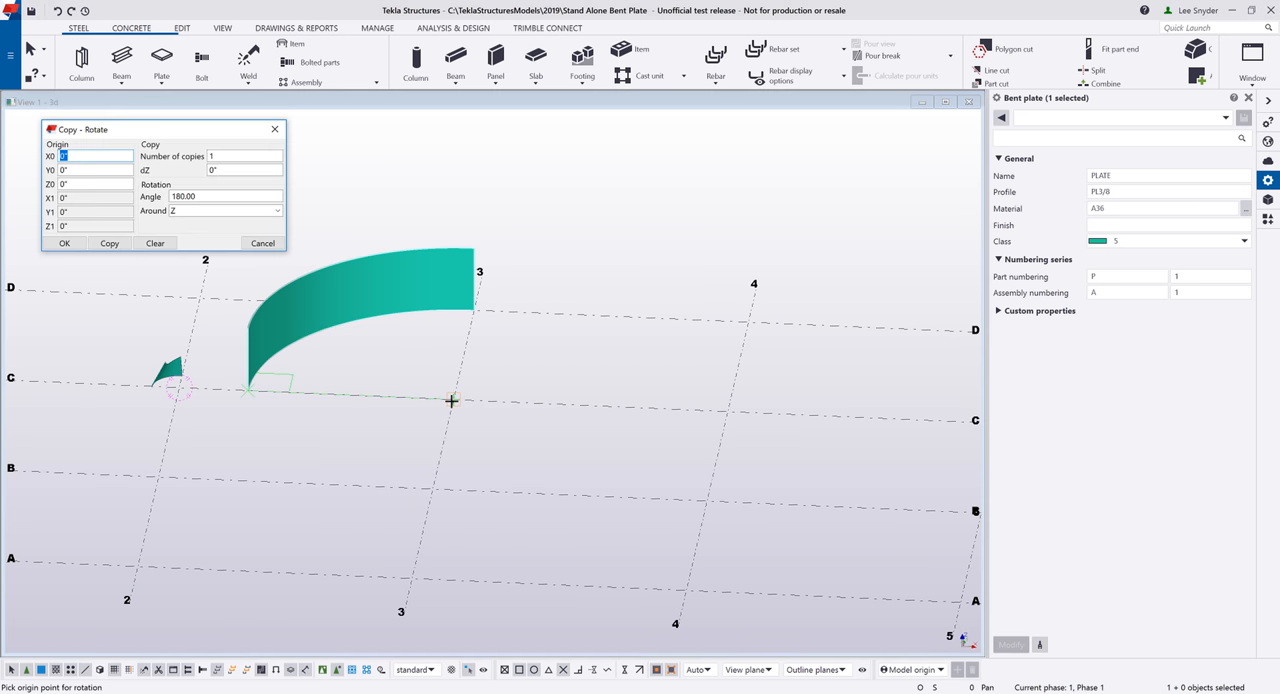
- Copy-rotate the plate three times by 90° about C/3 to close the ring
{"action": "left_click", "coordinate": [452, 402]}
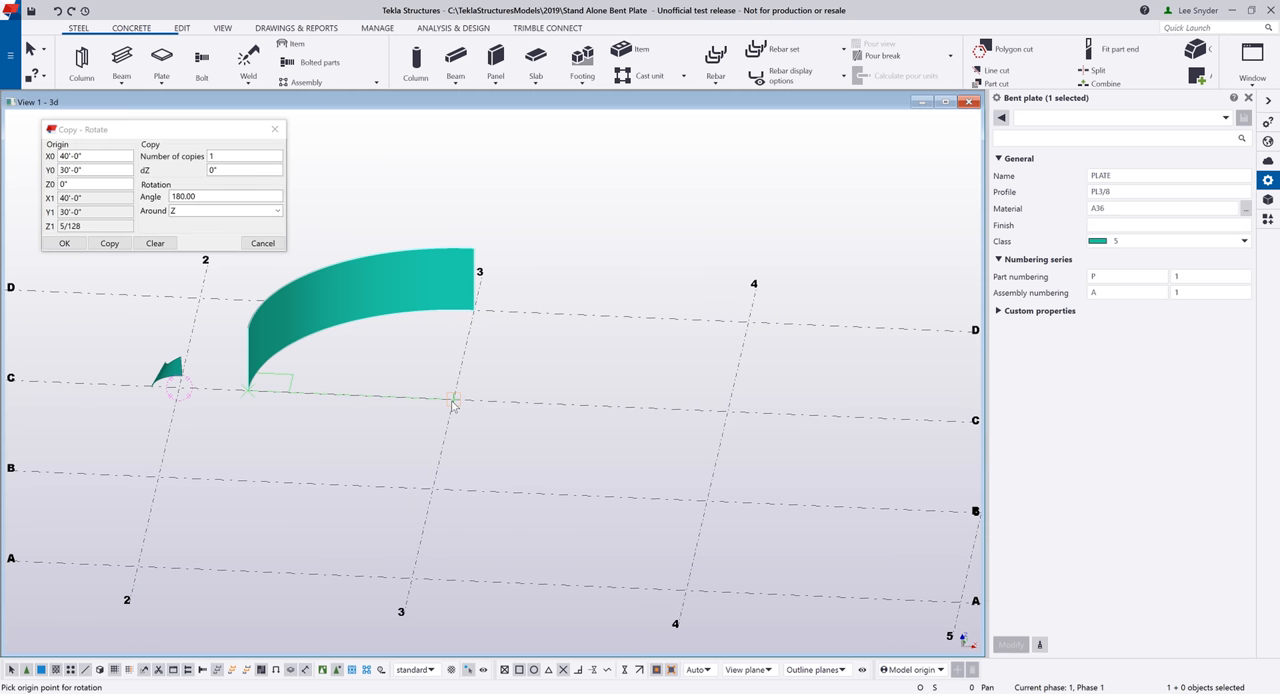
{"action": "left_click", "coordinate": [245, 156]}
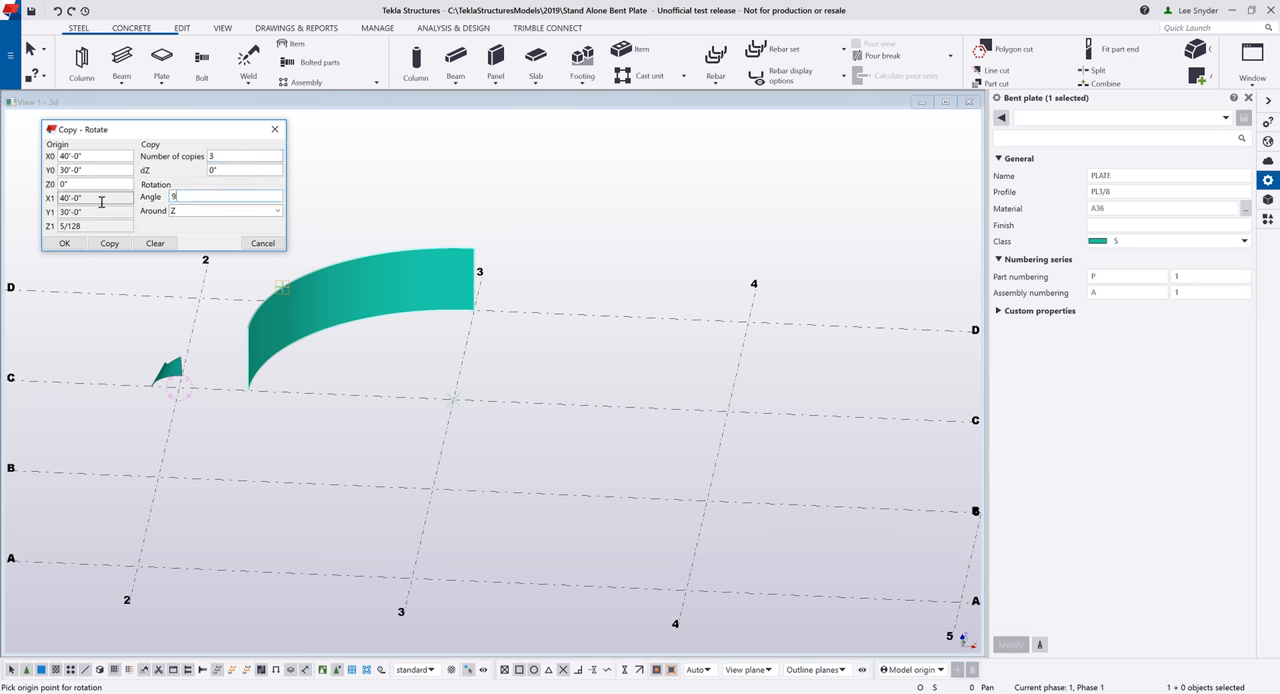
{"action": "left_click", "coordinate": [109, 243]}
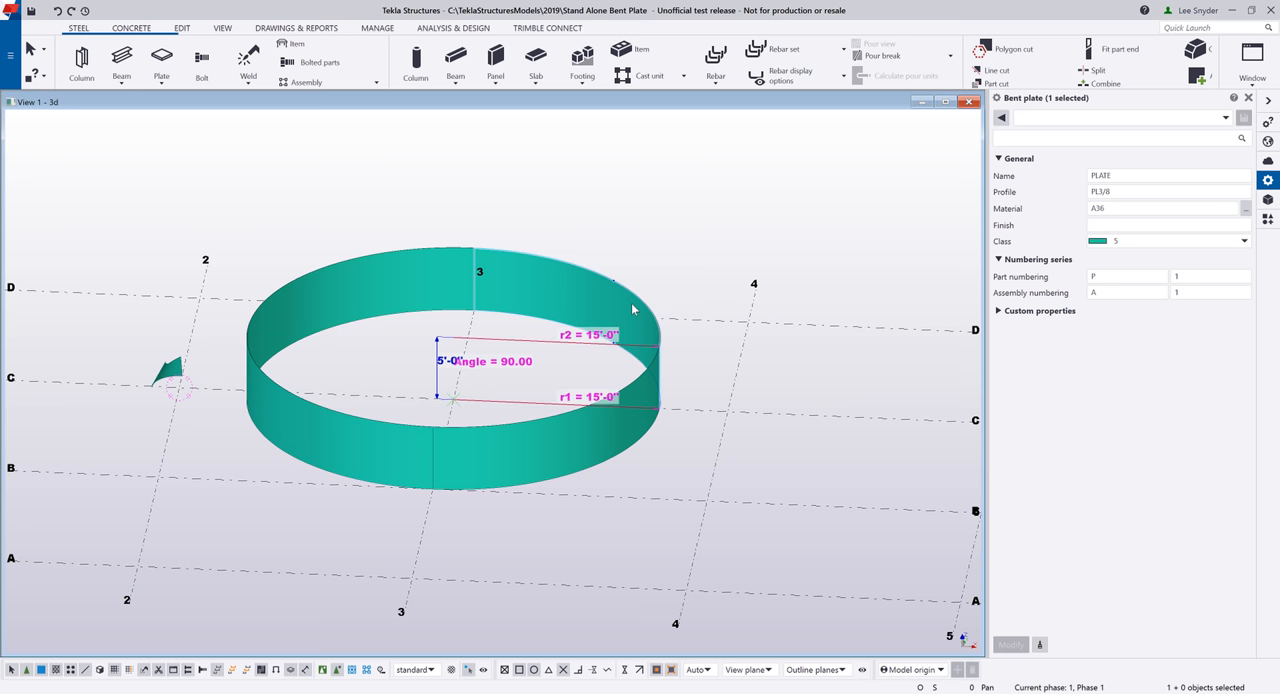
{"action": "mouse_move", "coordinate": [627, 315]}
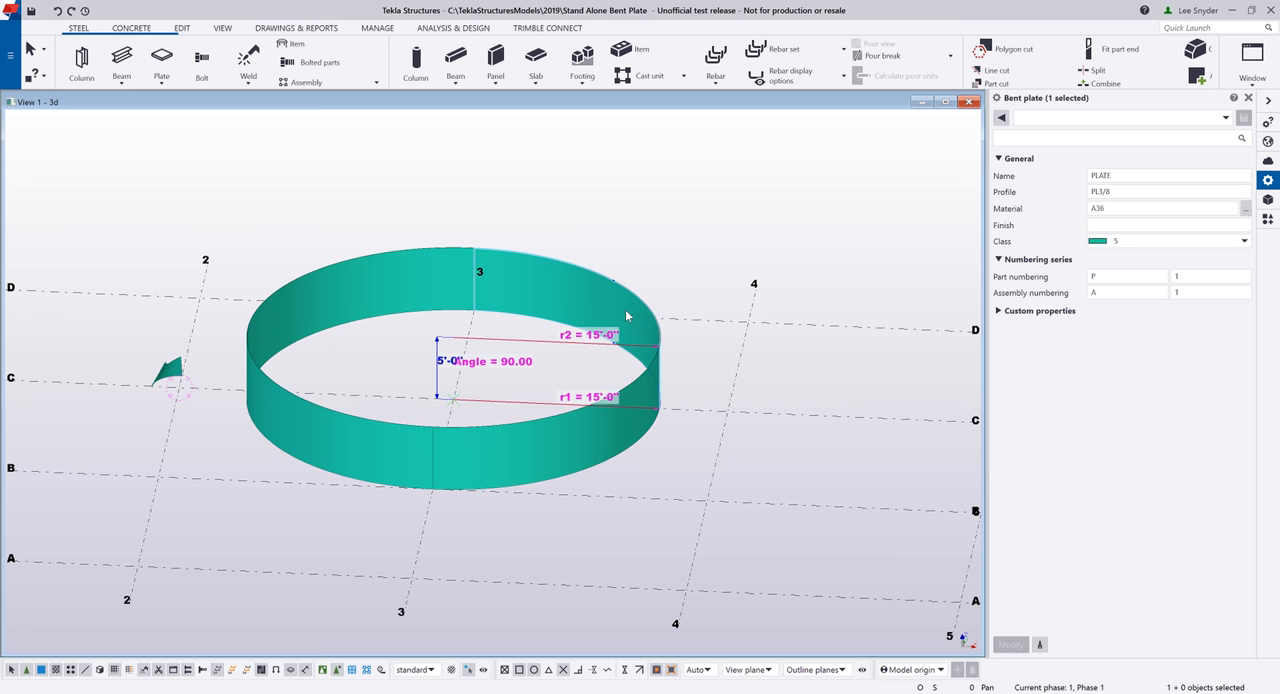
{"action": "mouse_move", "coordinate": [541, 216]}
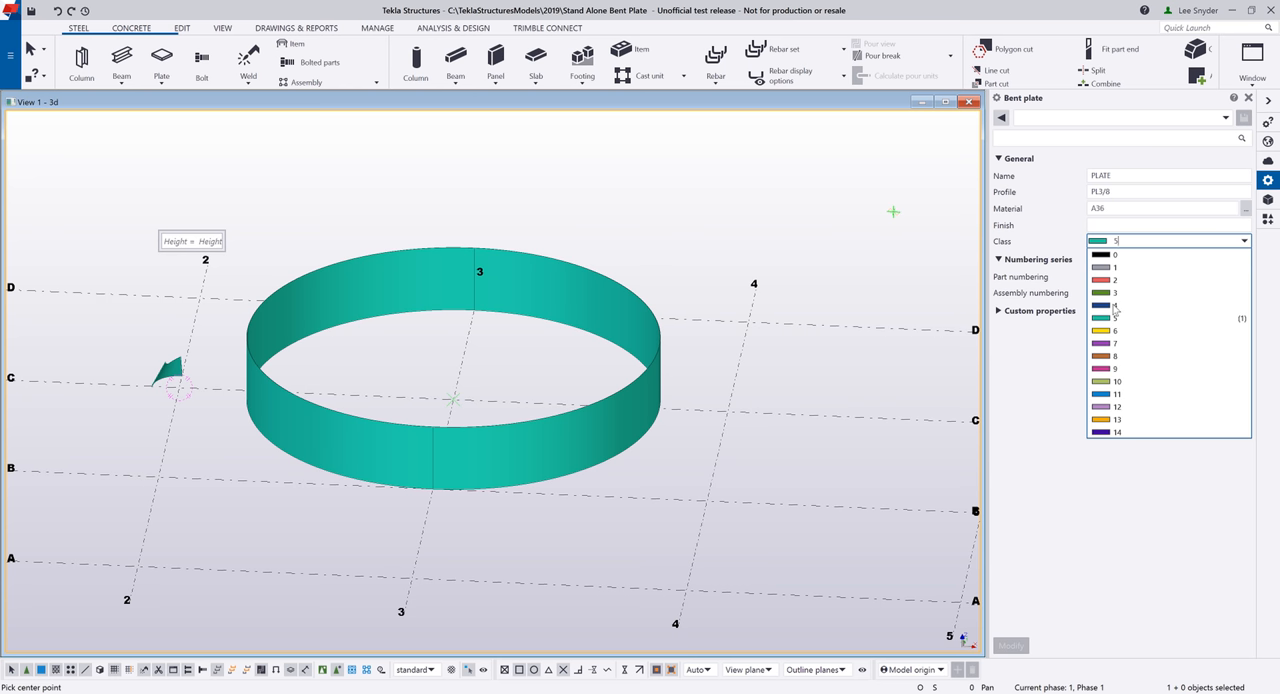
- Set the new conical bent plate to class 4 so it shows dark blue
{"action": "left_click", "coordinate": [1115, 305]}
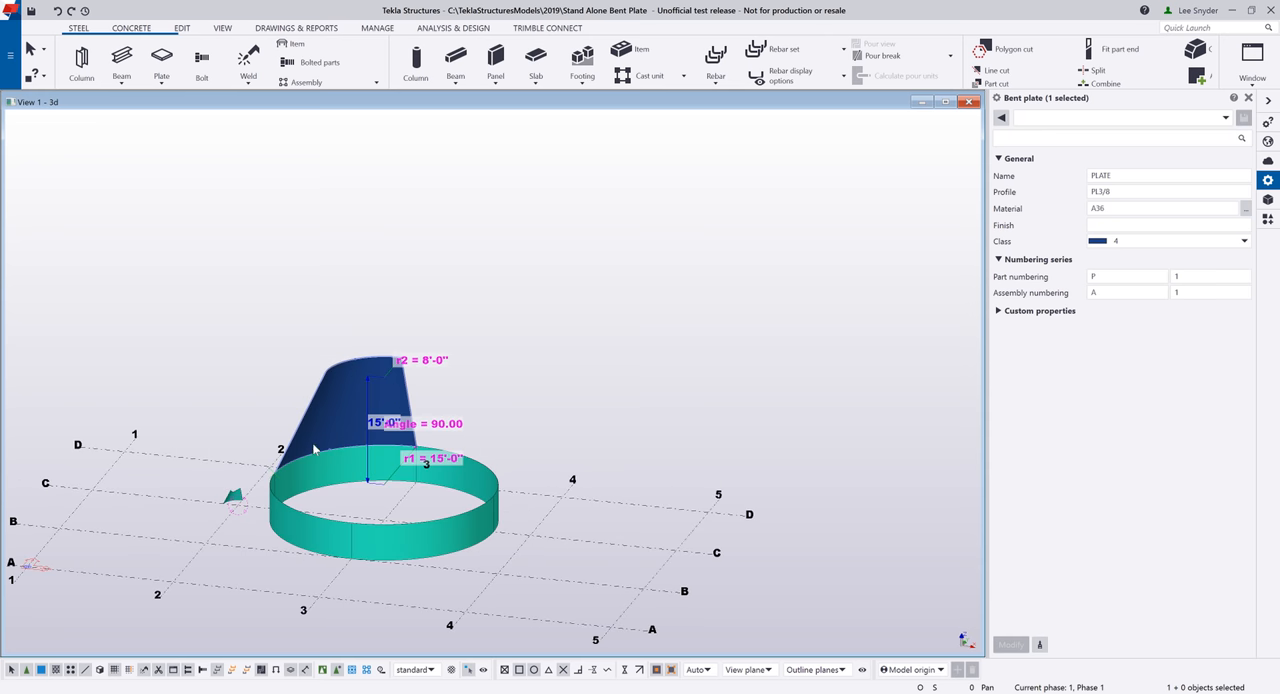
- Rotate-copy the conical plate three times at 90 degrees around the ring's centre
{"action": "right_click", "coordinate": [313, 448]}
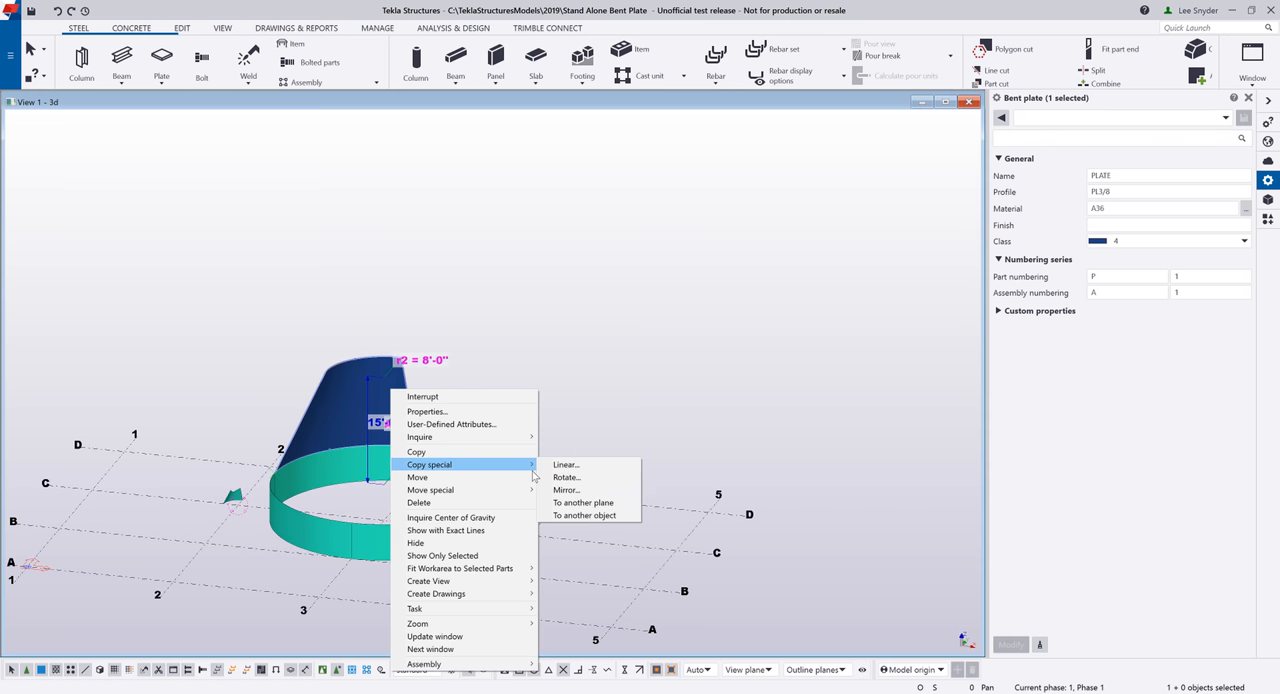
{"action": "left_click", "coordinate": [566, 477]}
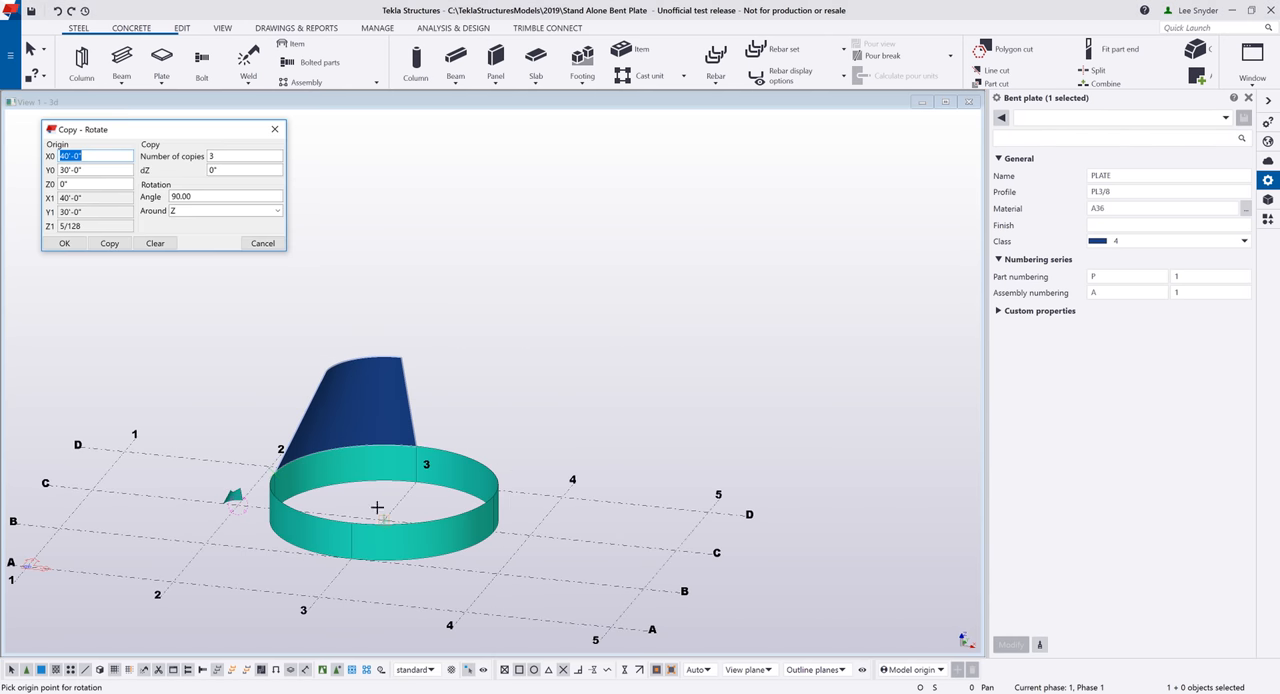
{"action": "left_click", "coordinate": [109, 243]}
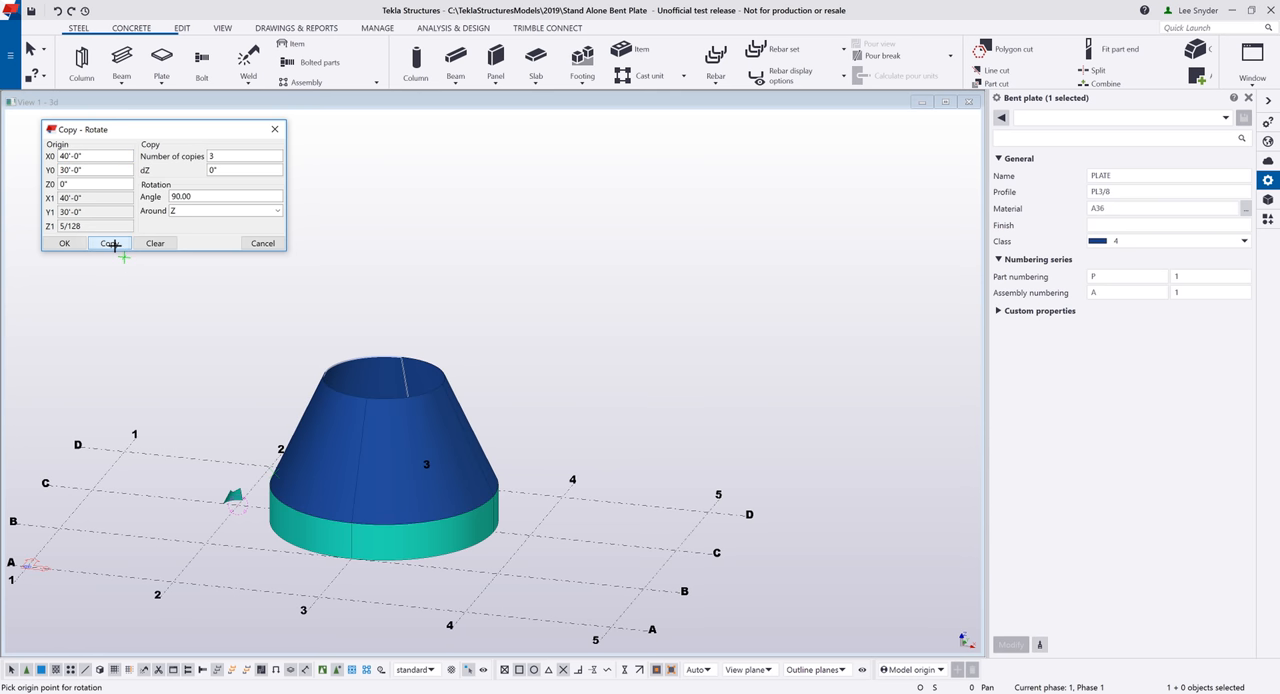
{"action": "left_click", "coordinate": [108, 243]}
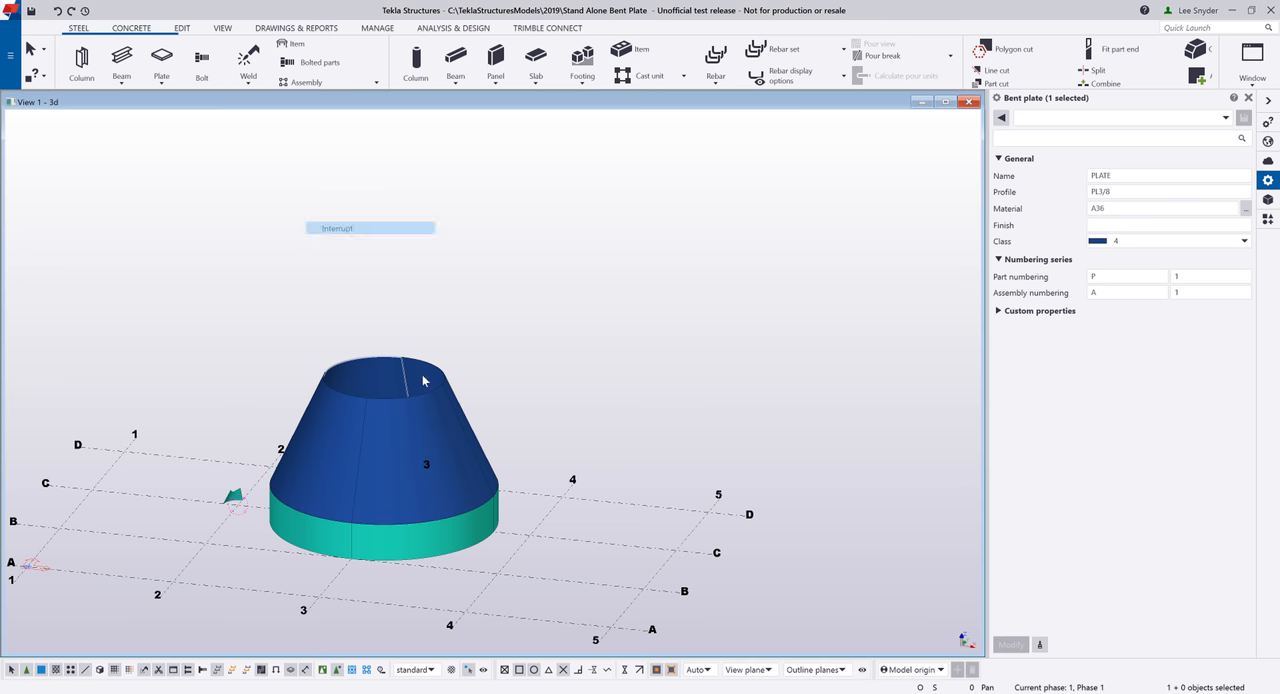
{"action": "scroll", "scroll_direction": "up", "scroll_amount": 3}
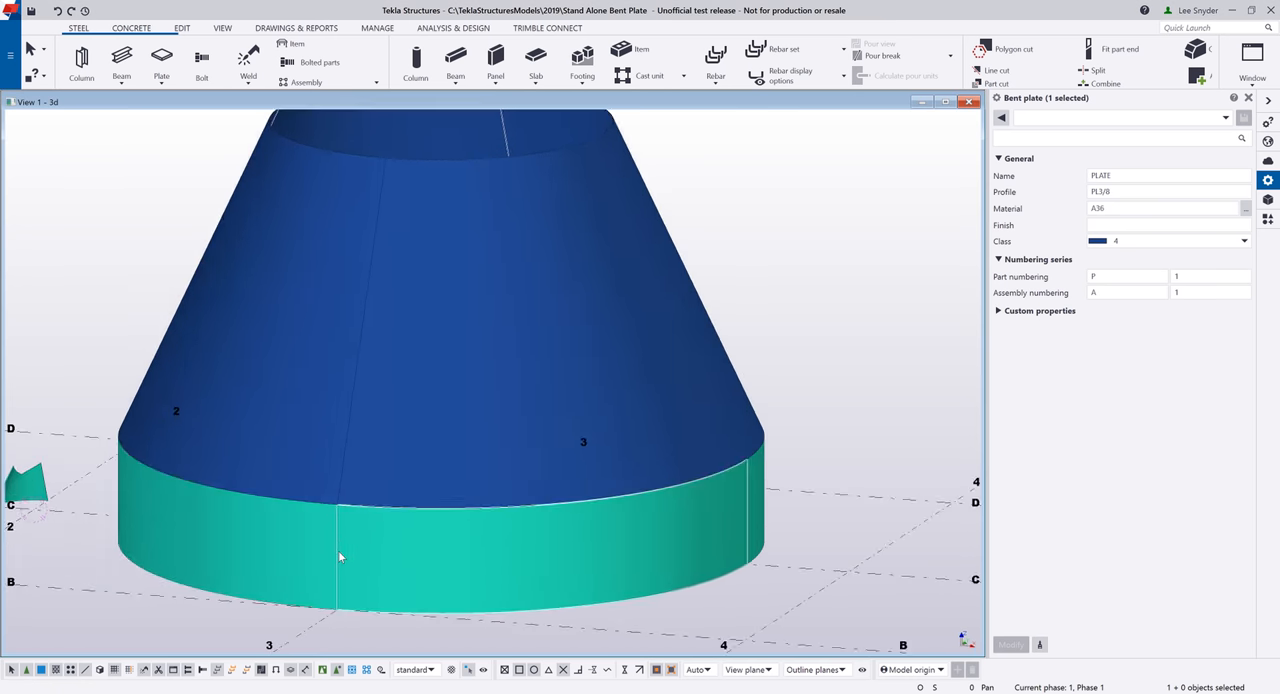
{"action": "scroll", "scroll_direction": "down", "scroll_amount": 3}
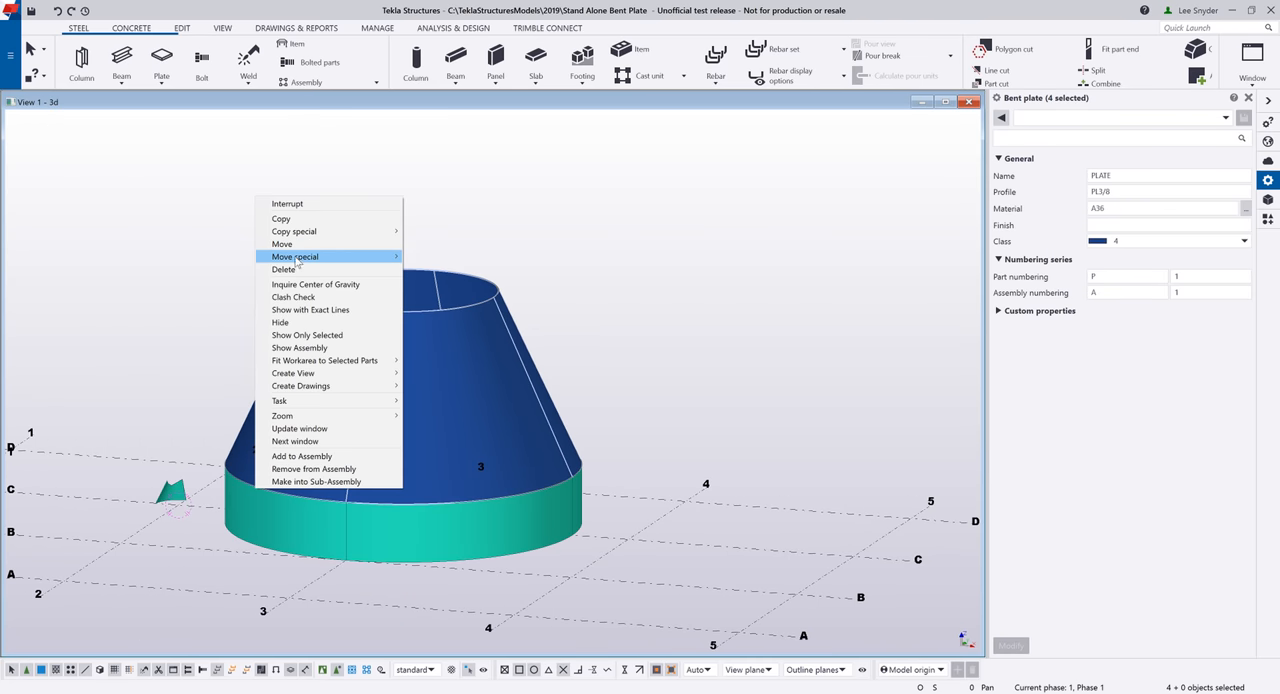
{"action": "left_click", "coordinate": [294, 257]}
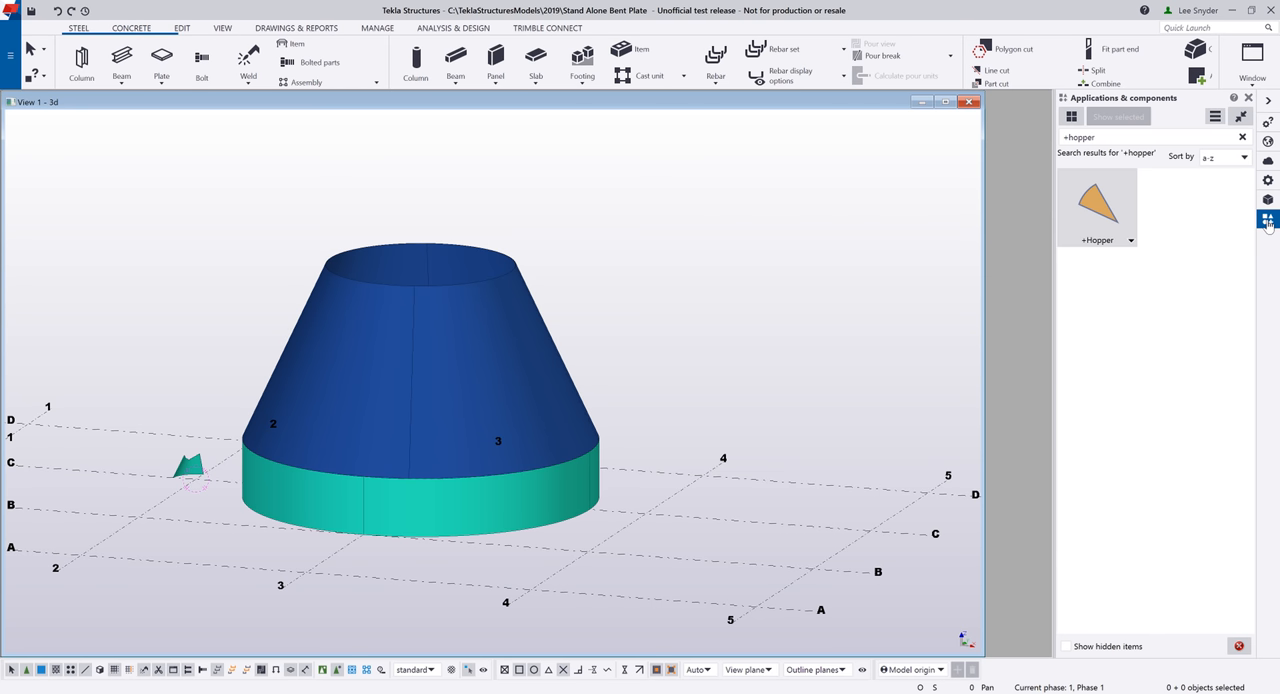
{"action": "mouse_move", "coordinate": [1098, 206]}
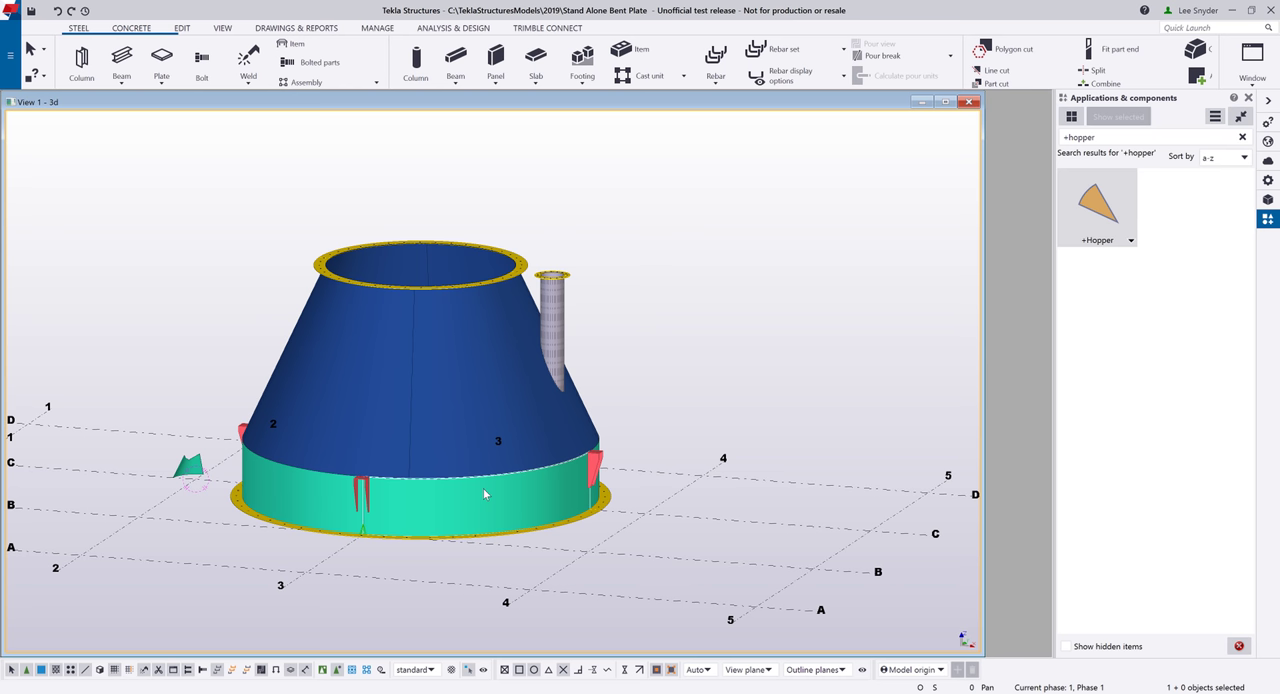
- Select a conical plate to receive the +Hopper component details
{"action": "left_click", "coordinate": [299, 29]}
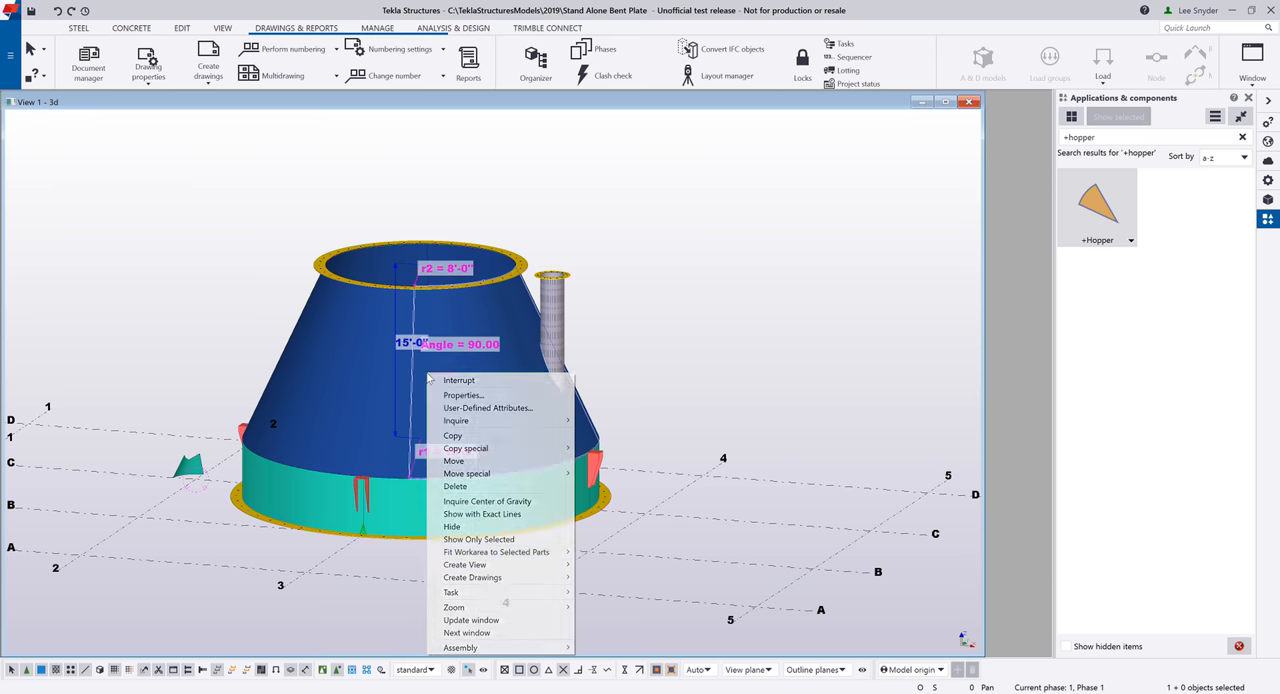
{"action": "mouse_move", "coordinate": [472, 577]}
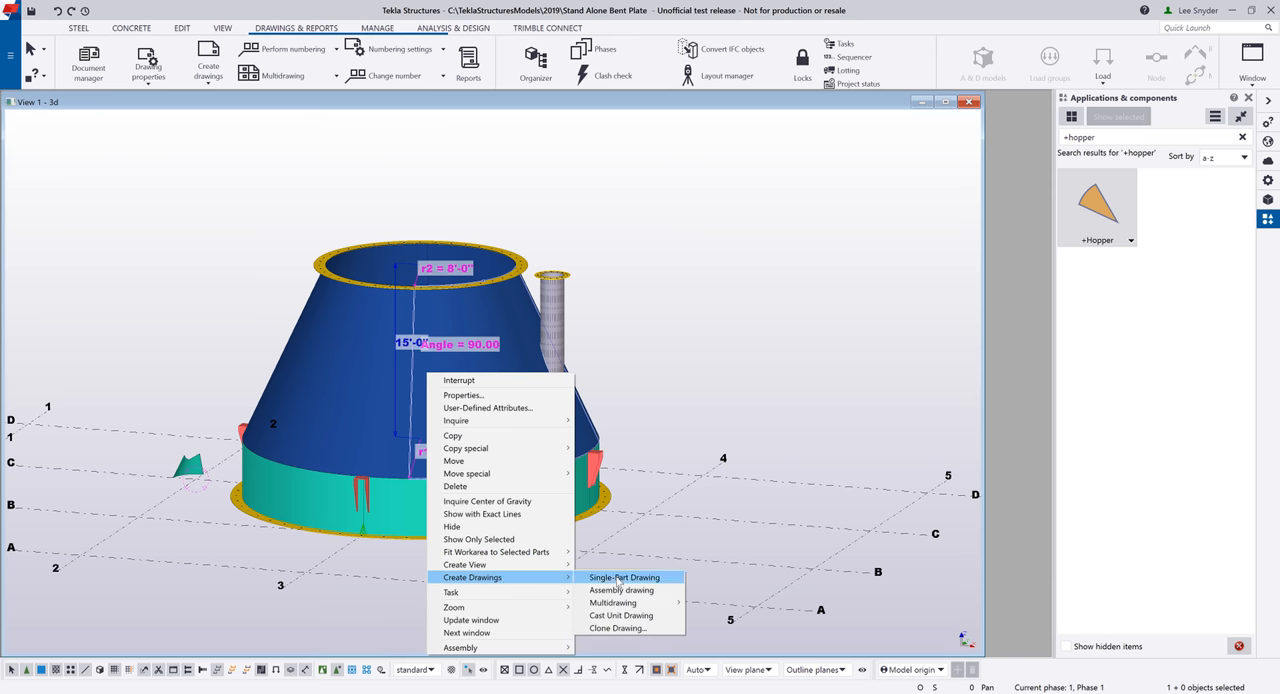
- Create a numbered single-part drawing of the cone plate, then close it keeping changes
{"action": "left_click", "coordinate": [623, 576]}
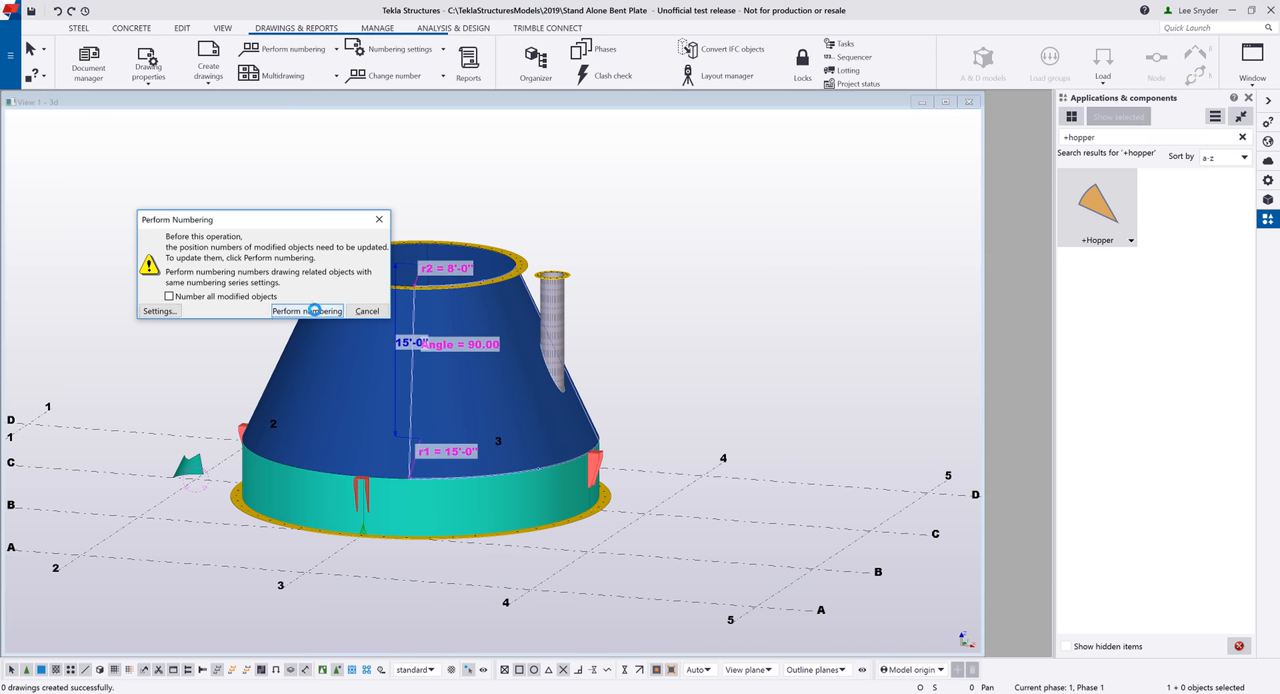
{"action": "left_click", "coordinate": [307, 310]}
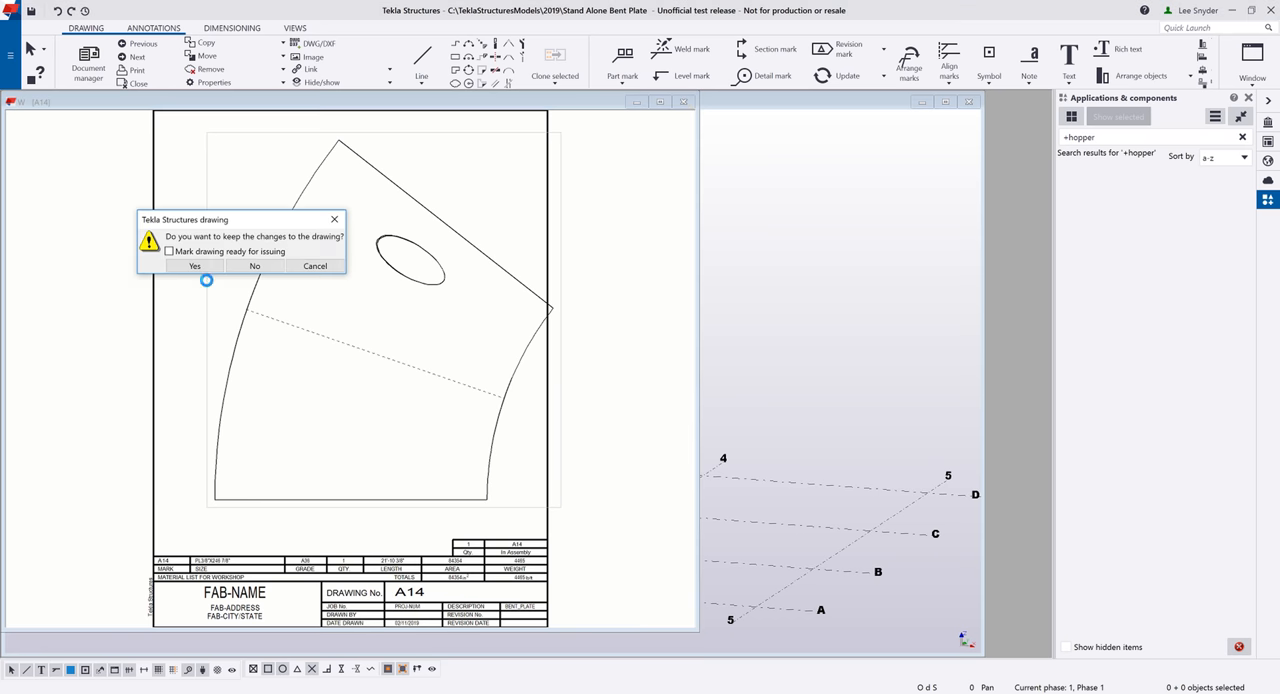
{"action": "left_click", "coordinate": [194, 265]}
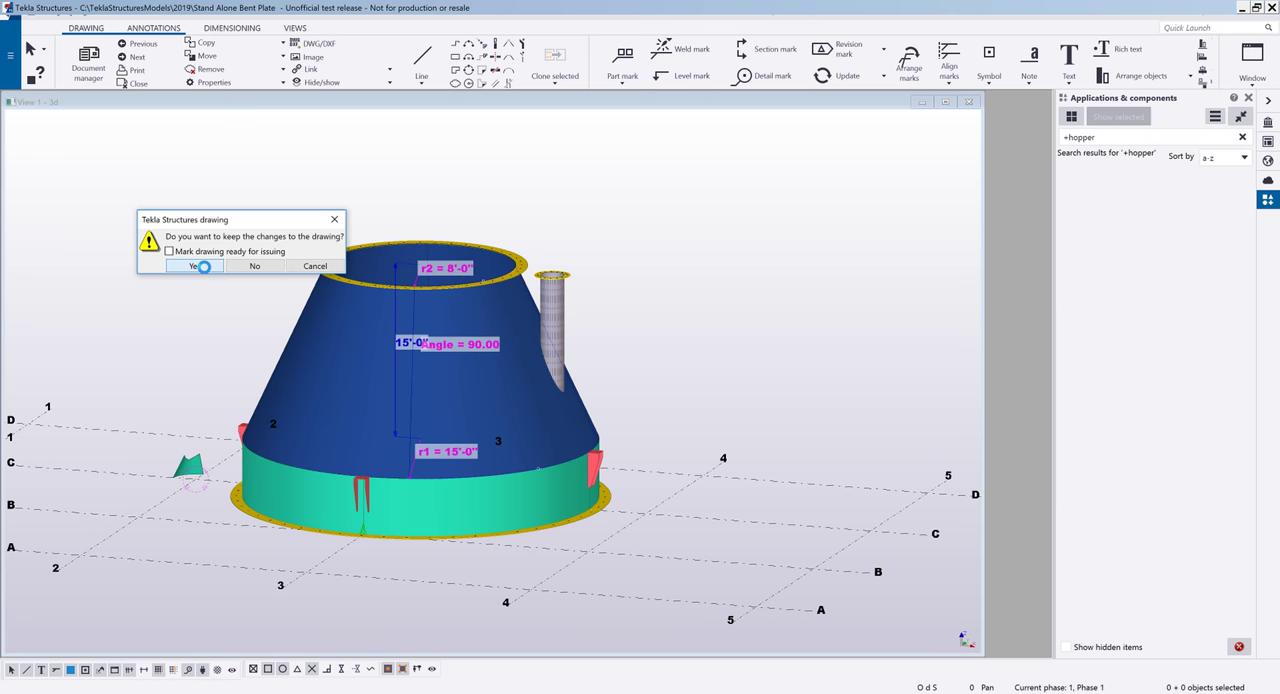
{"action": "left_click", "coordinate": [197, 266]}
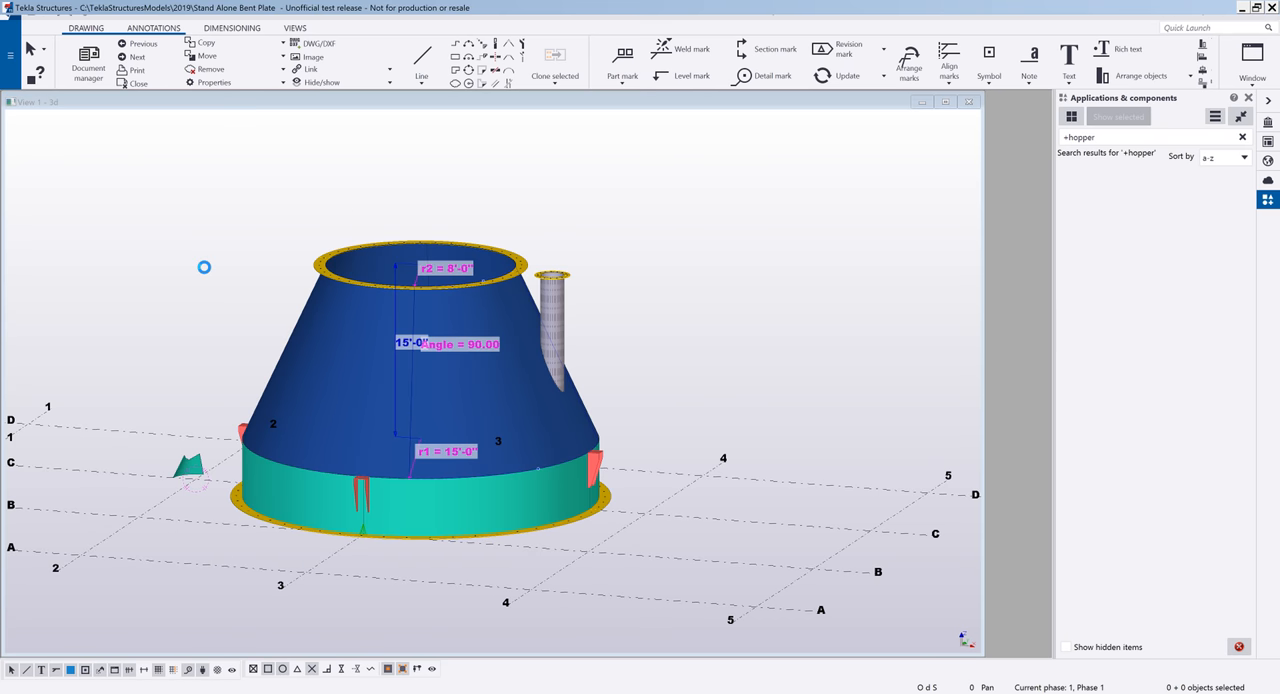